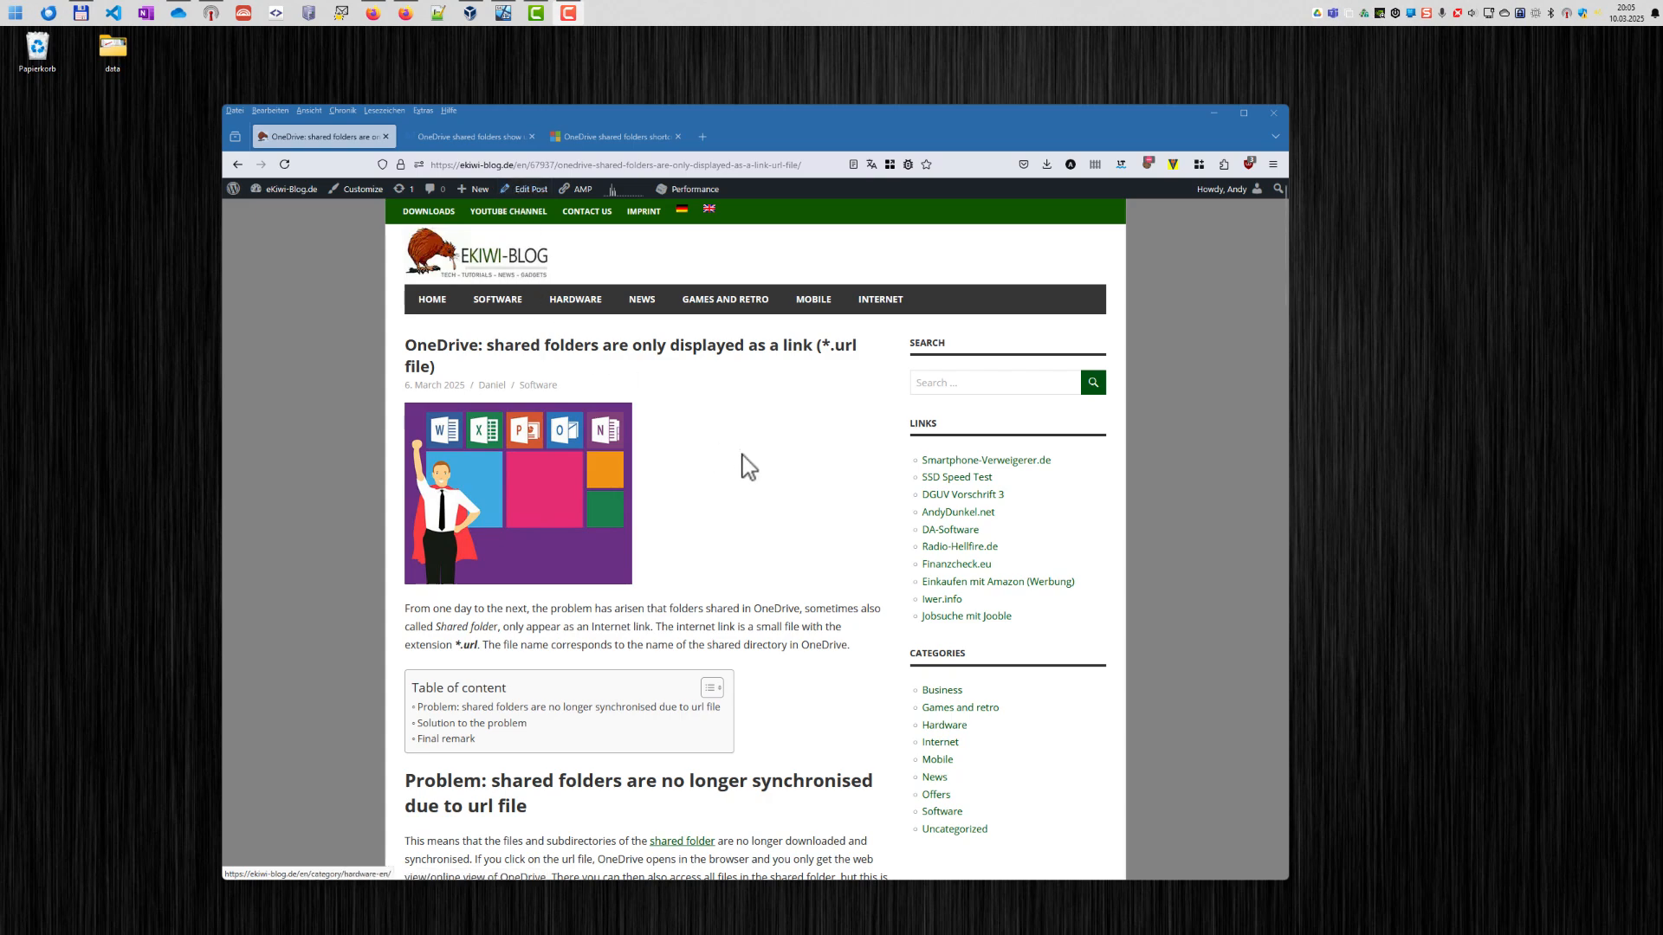
- Scroll the blog article to the .url screenshot and bring up the Kunst OneDrive folder
scroll("down", 3)
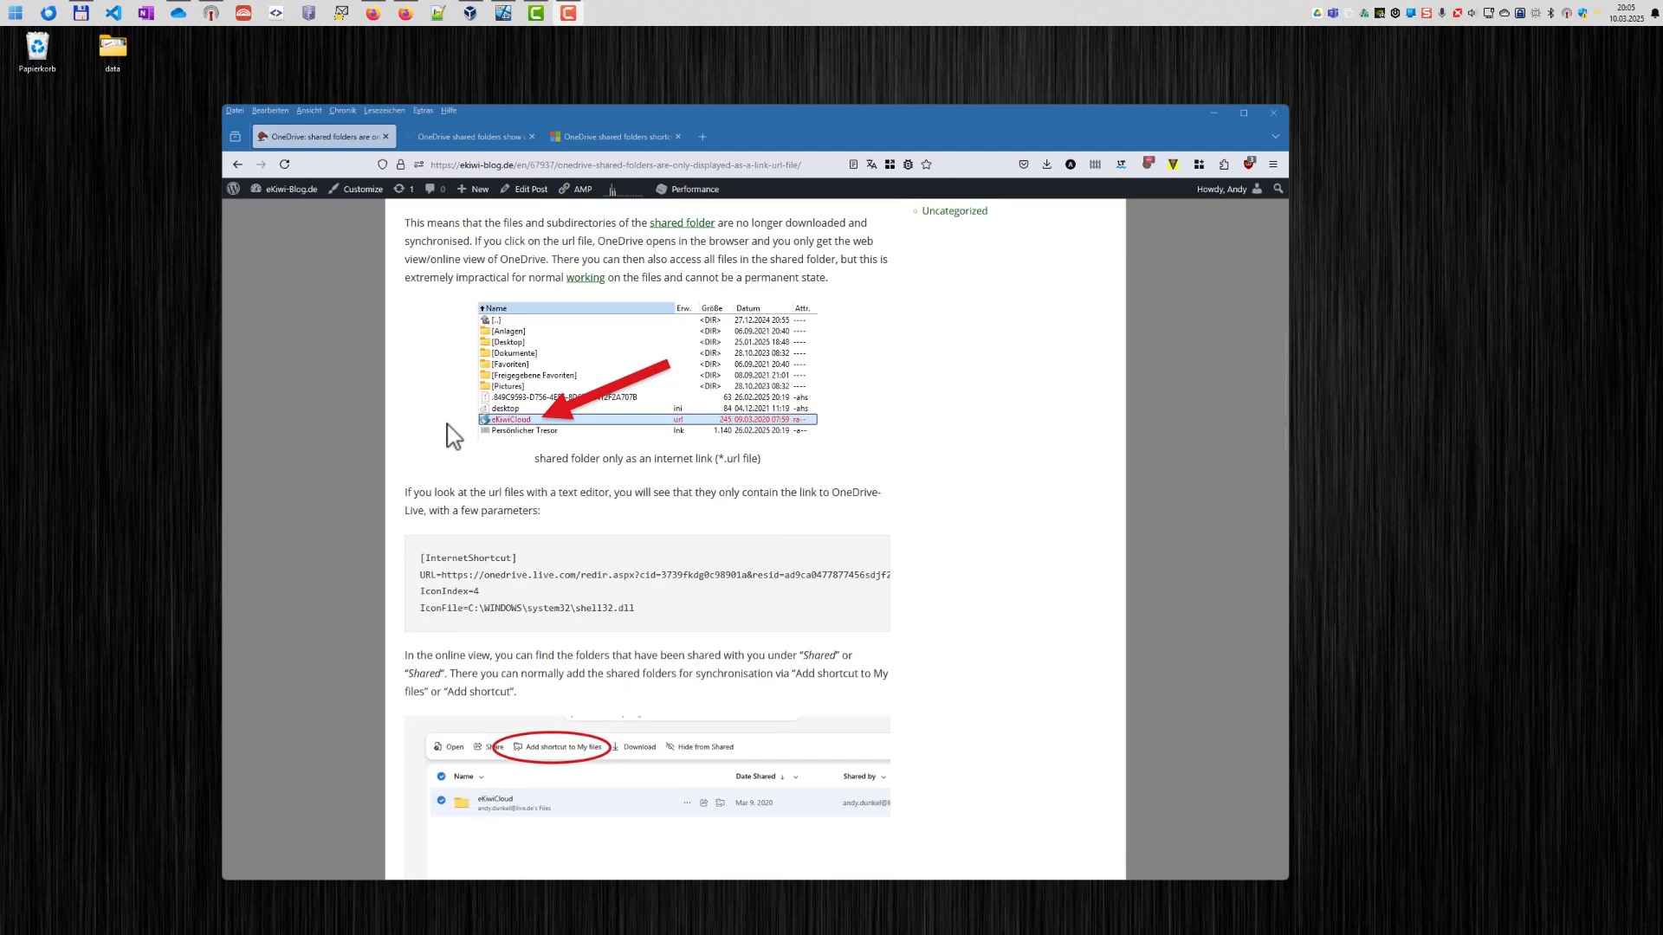
mouse_move(652, 438)
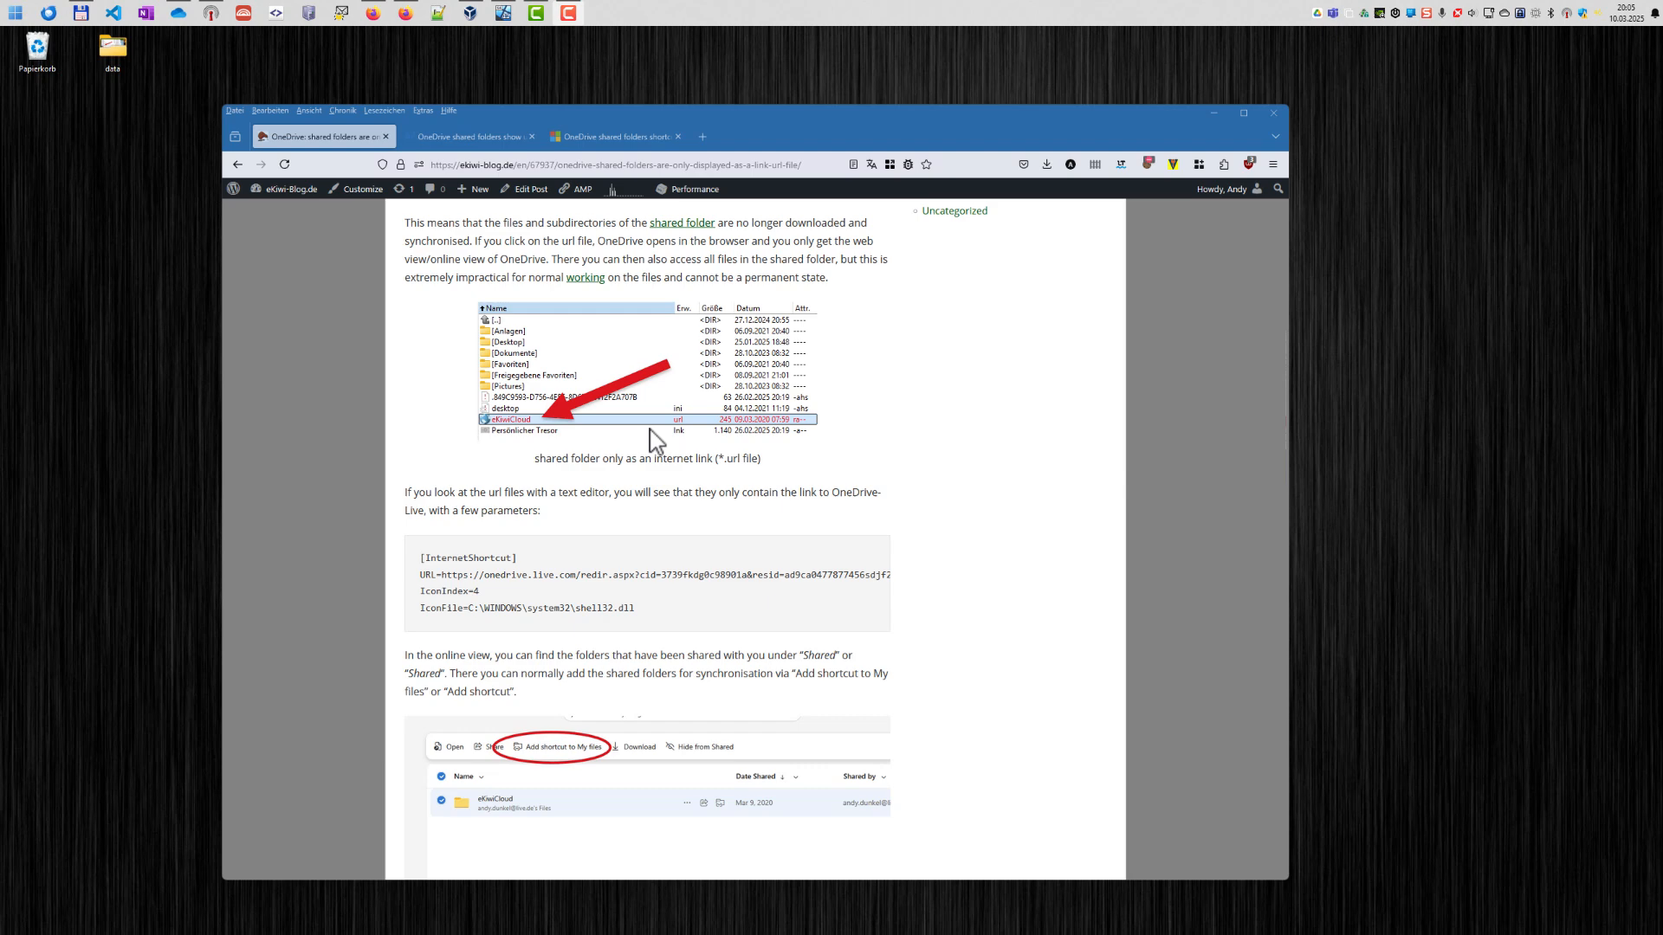
mouse_move(679, 435)
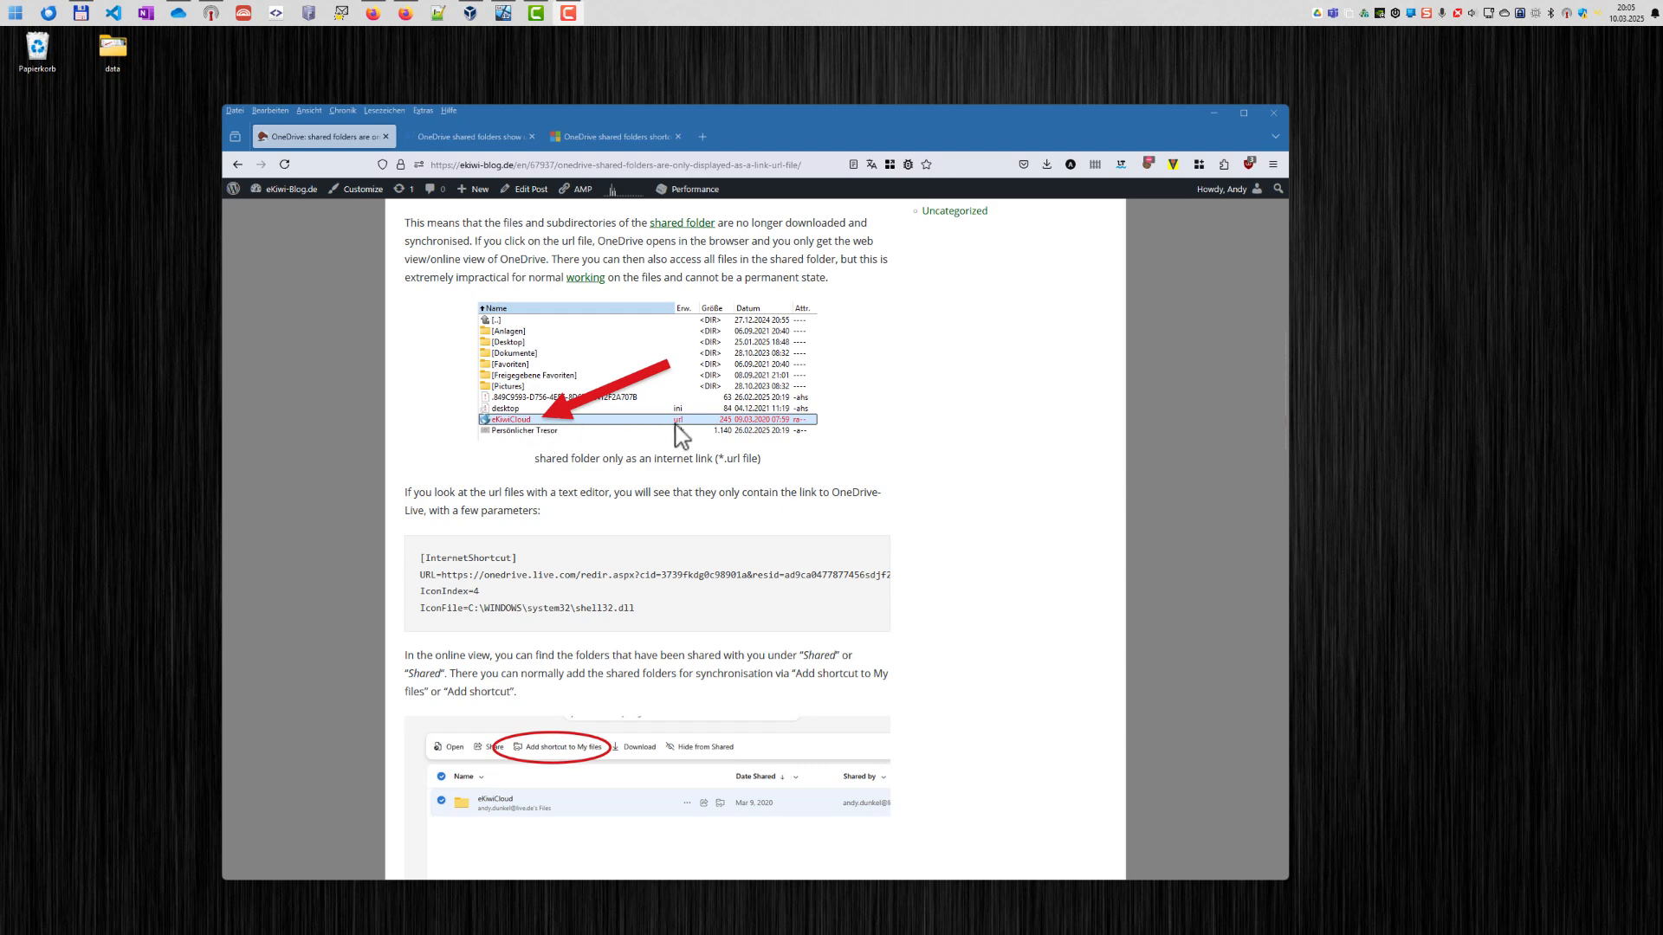
mouse_move(412, 369)
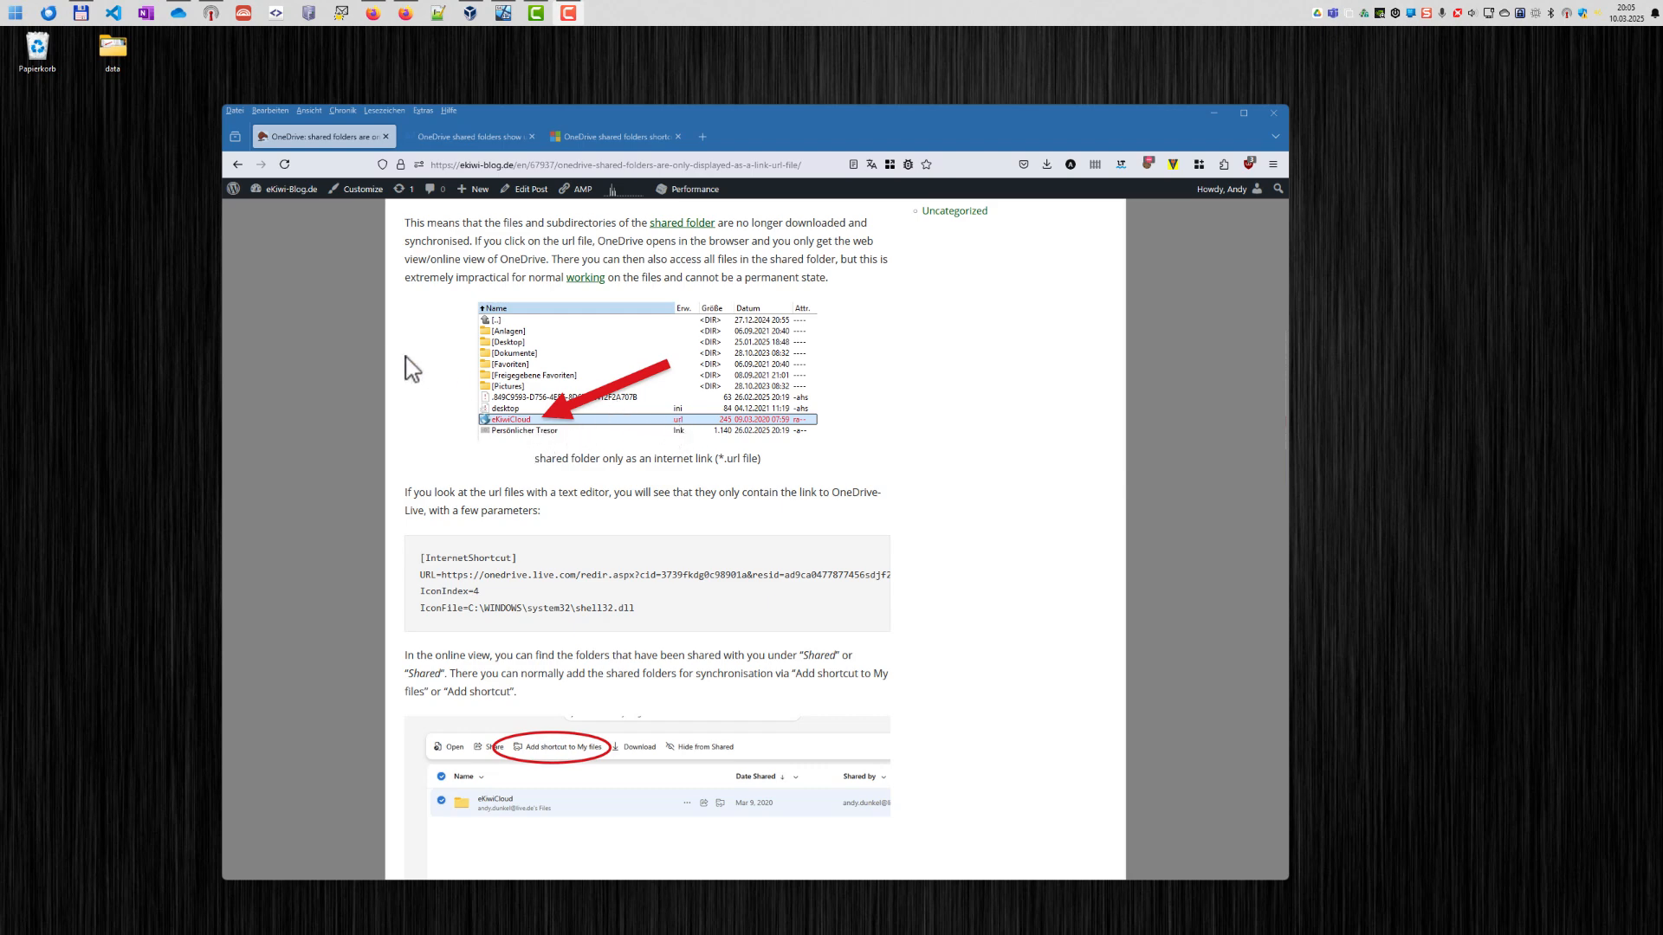
double_click(113, 50)
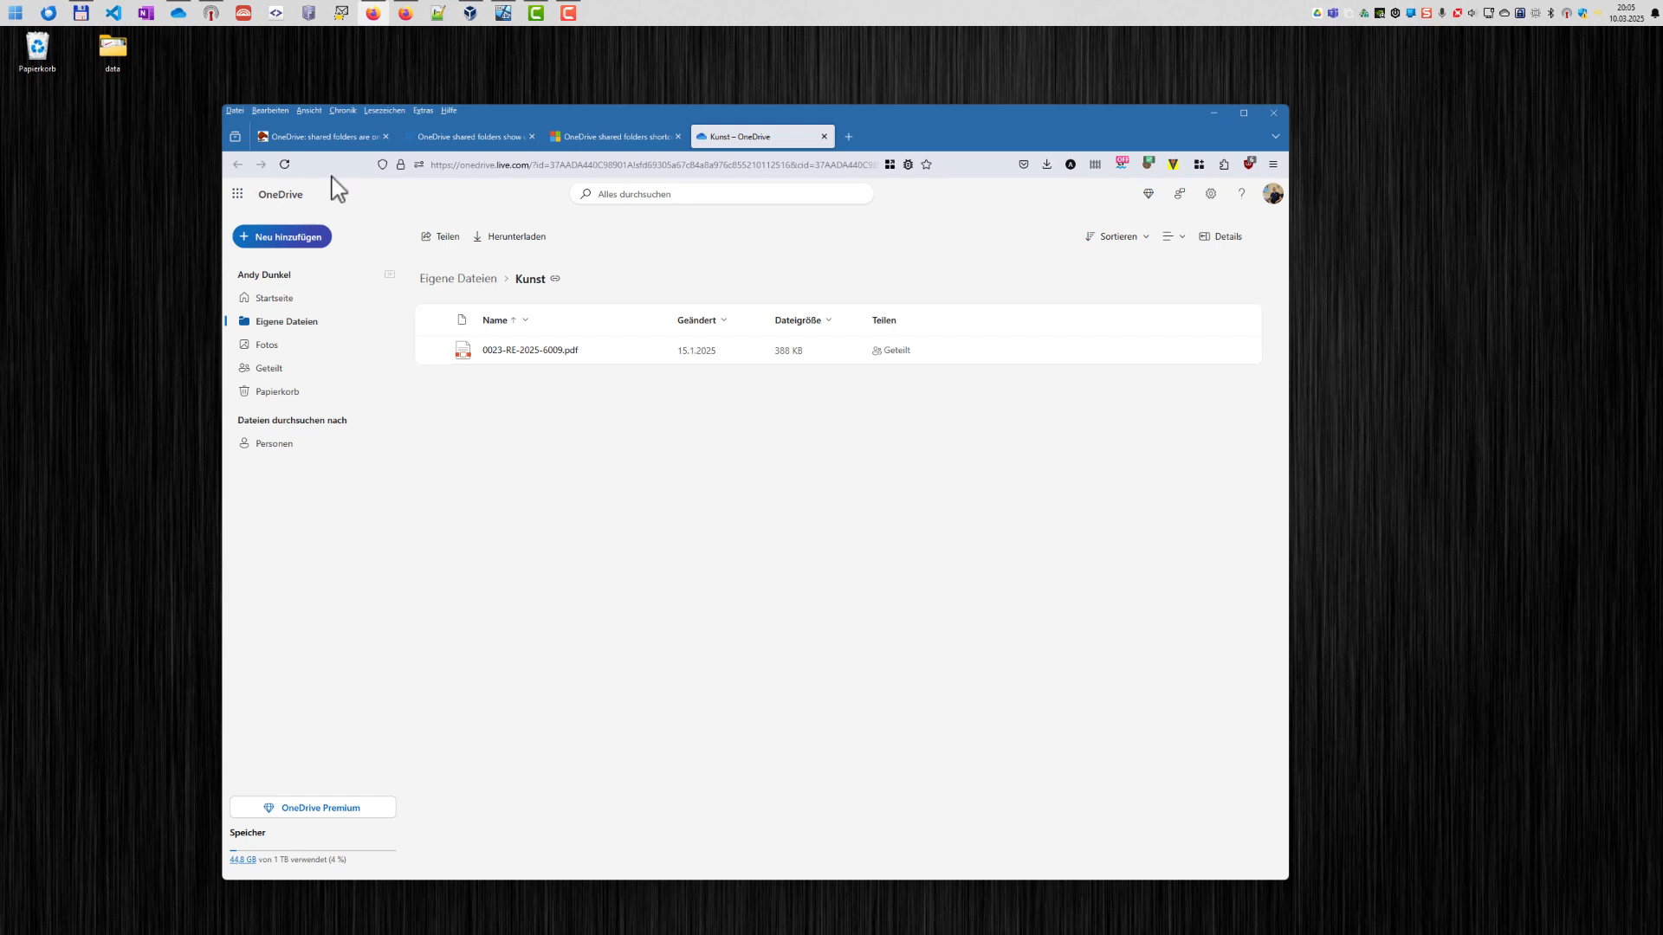
- Return to the blog article, then bring the Windows 11 VM's File Explorer into view
left_click(318, 136)
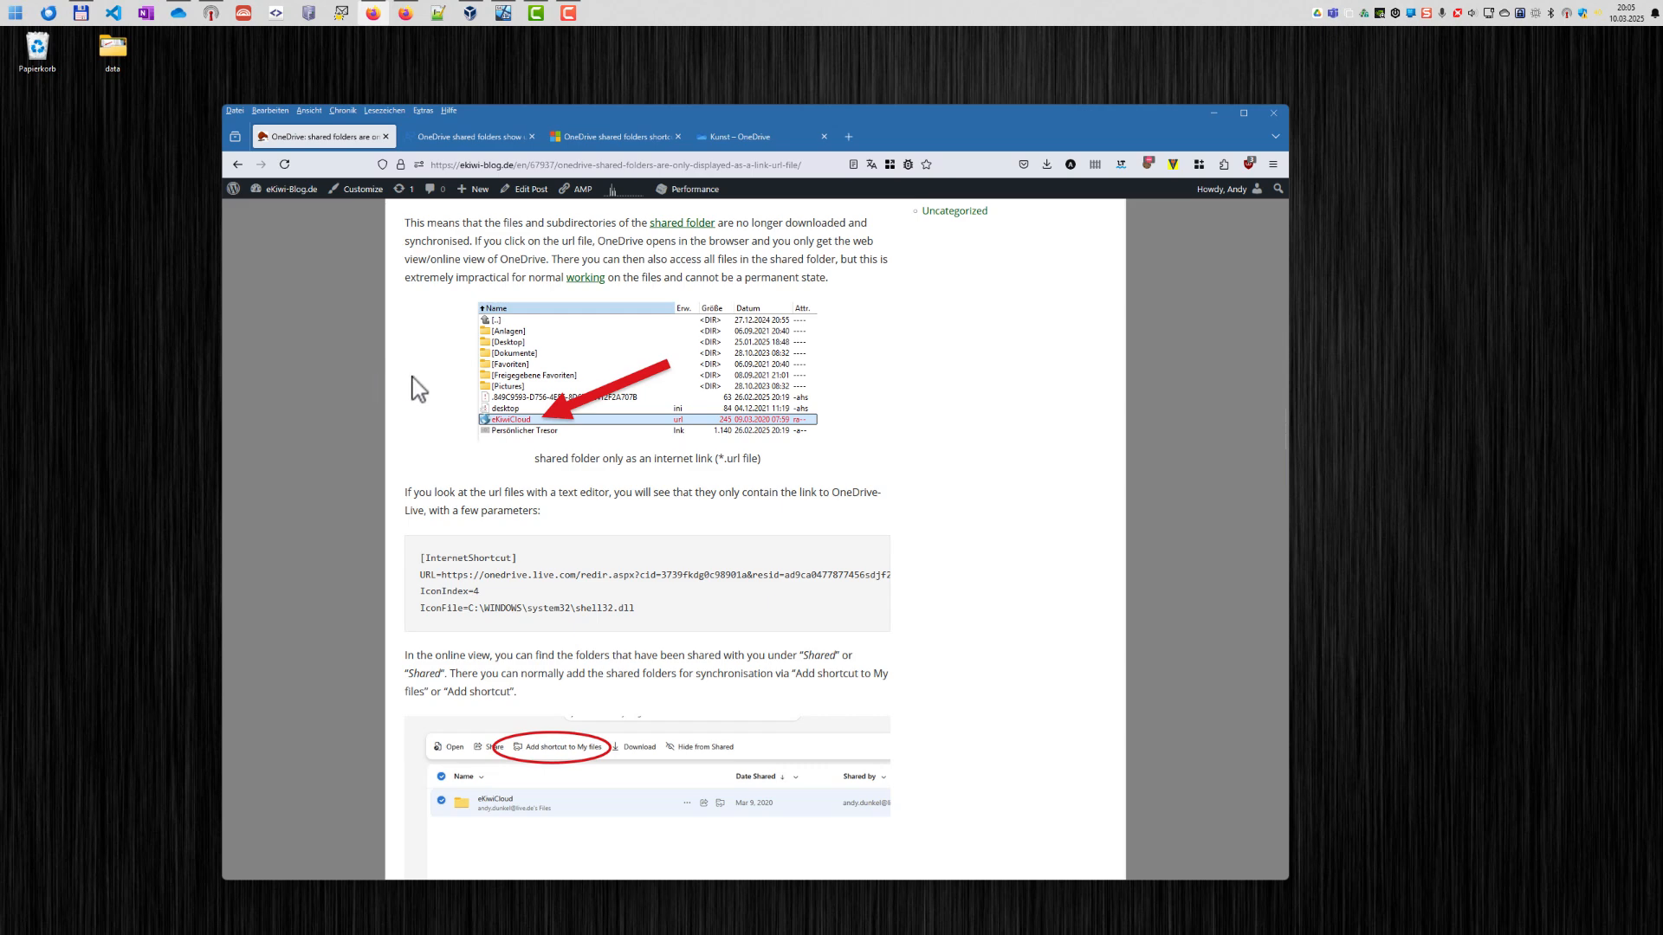
mouse_move(454, 486)
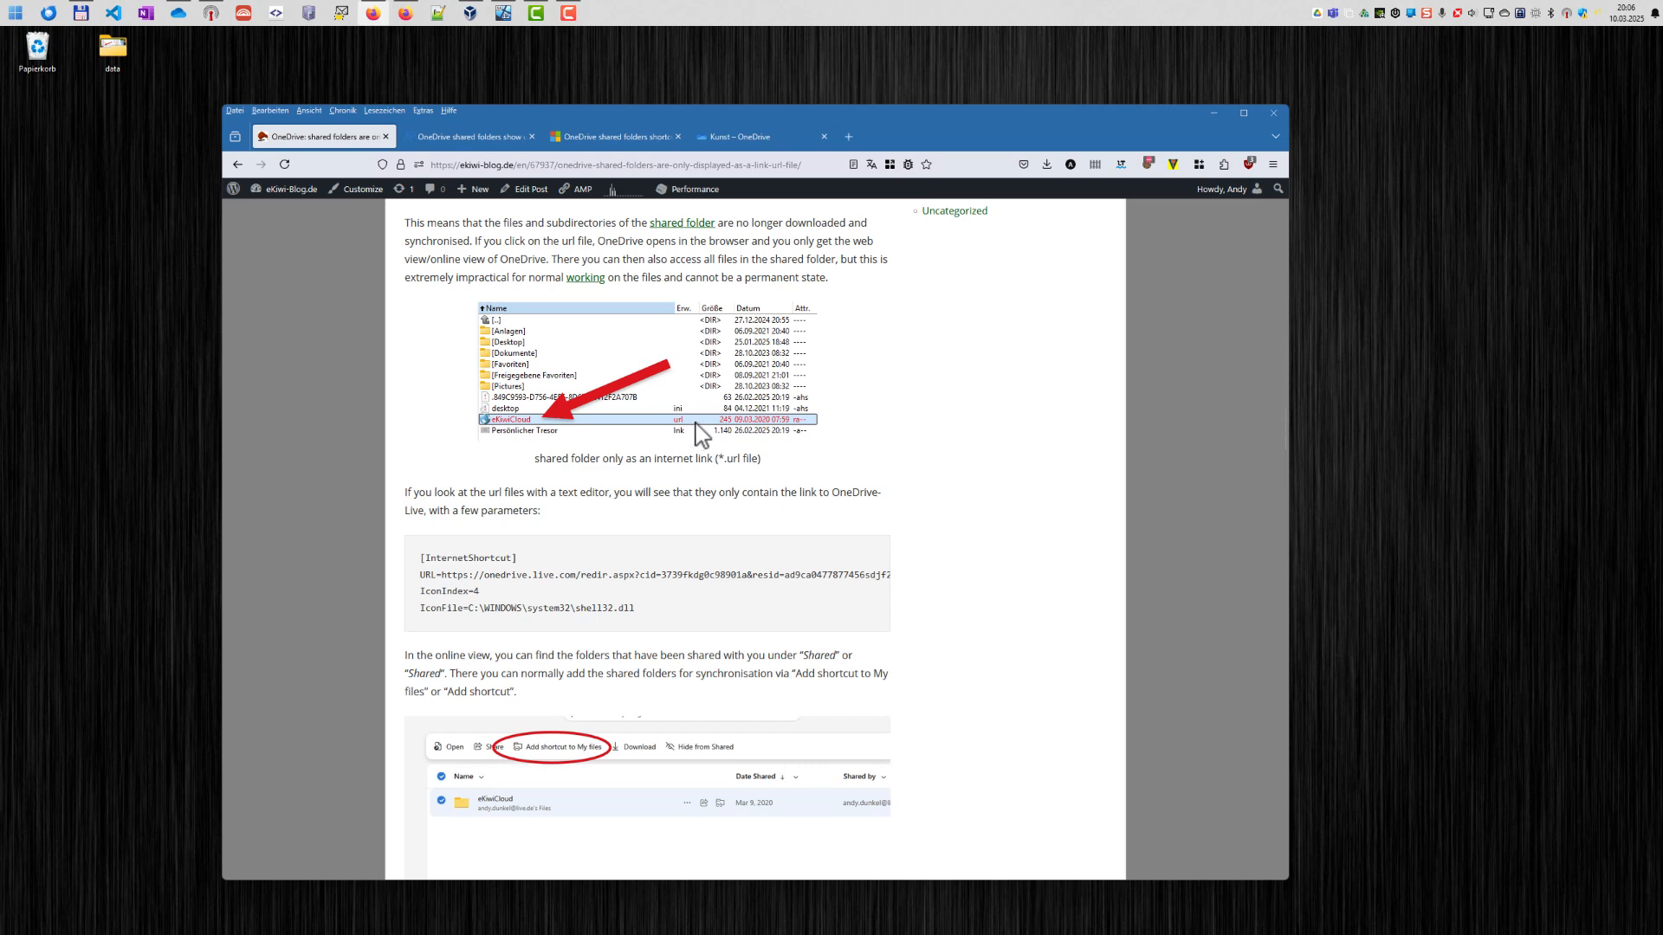
left_click(757, 136)
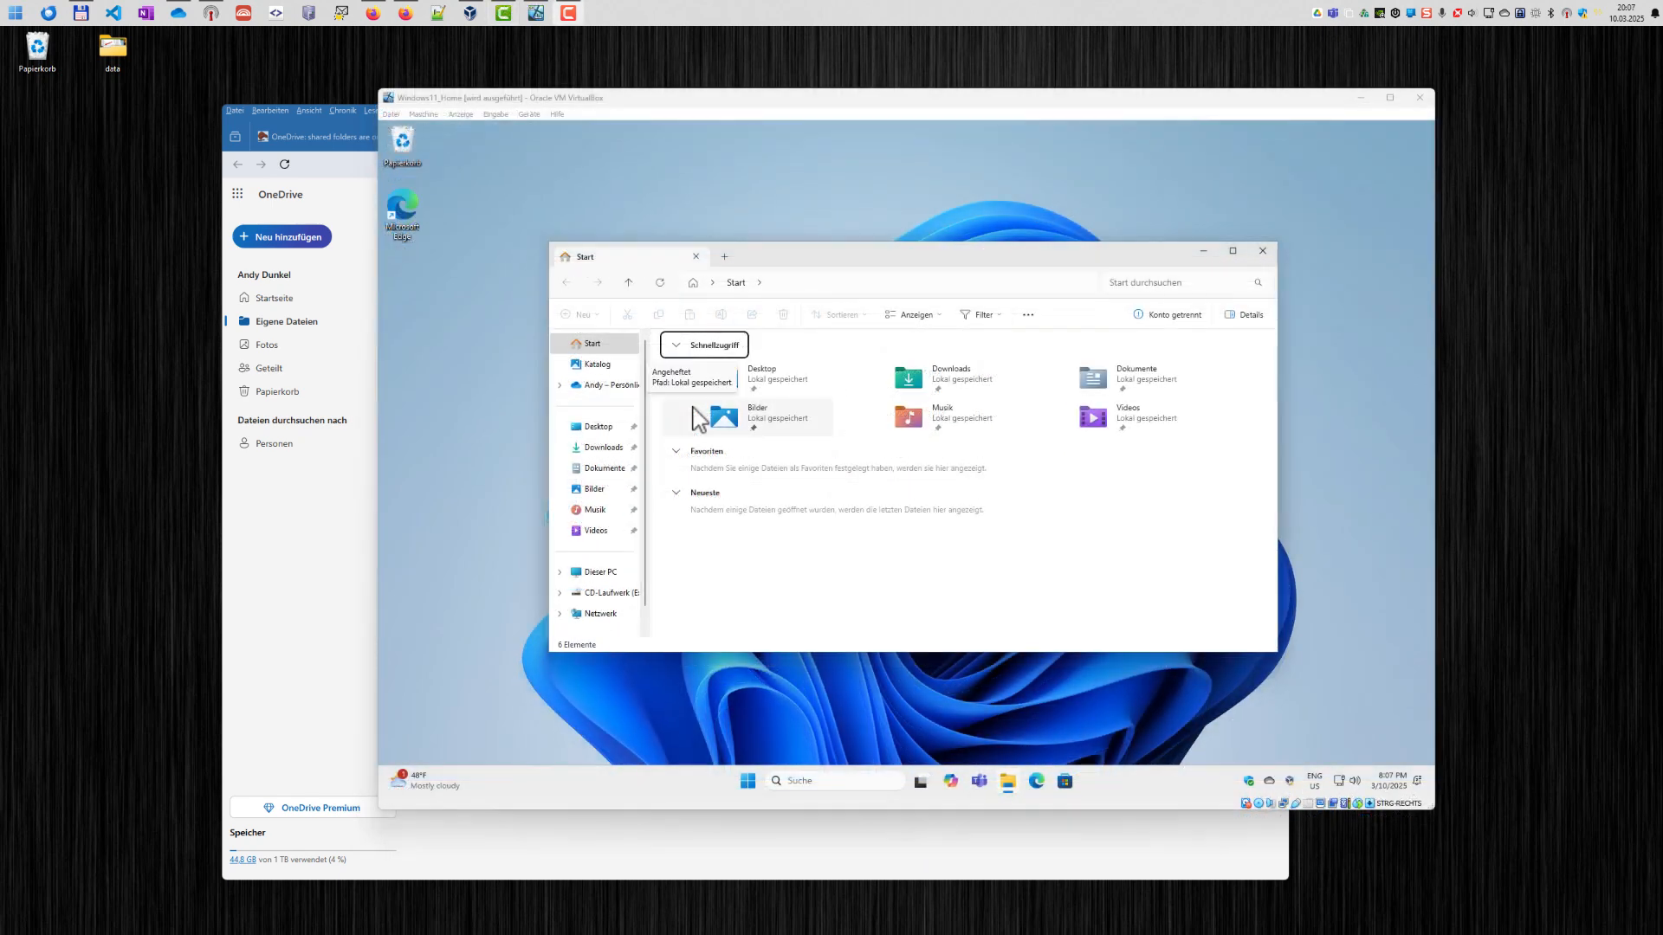
mouse_move(737, 430)
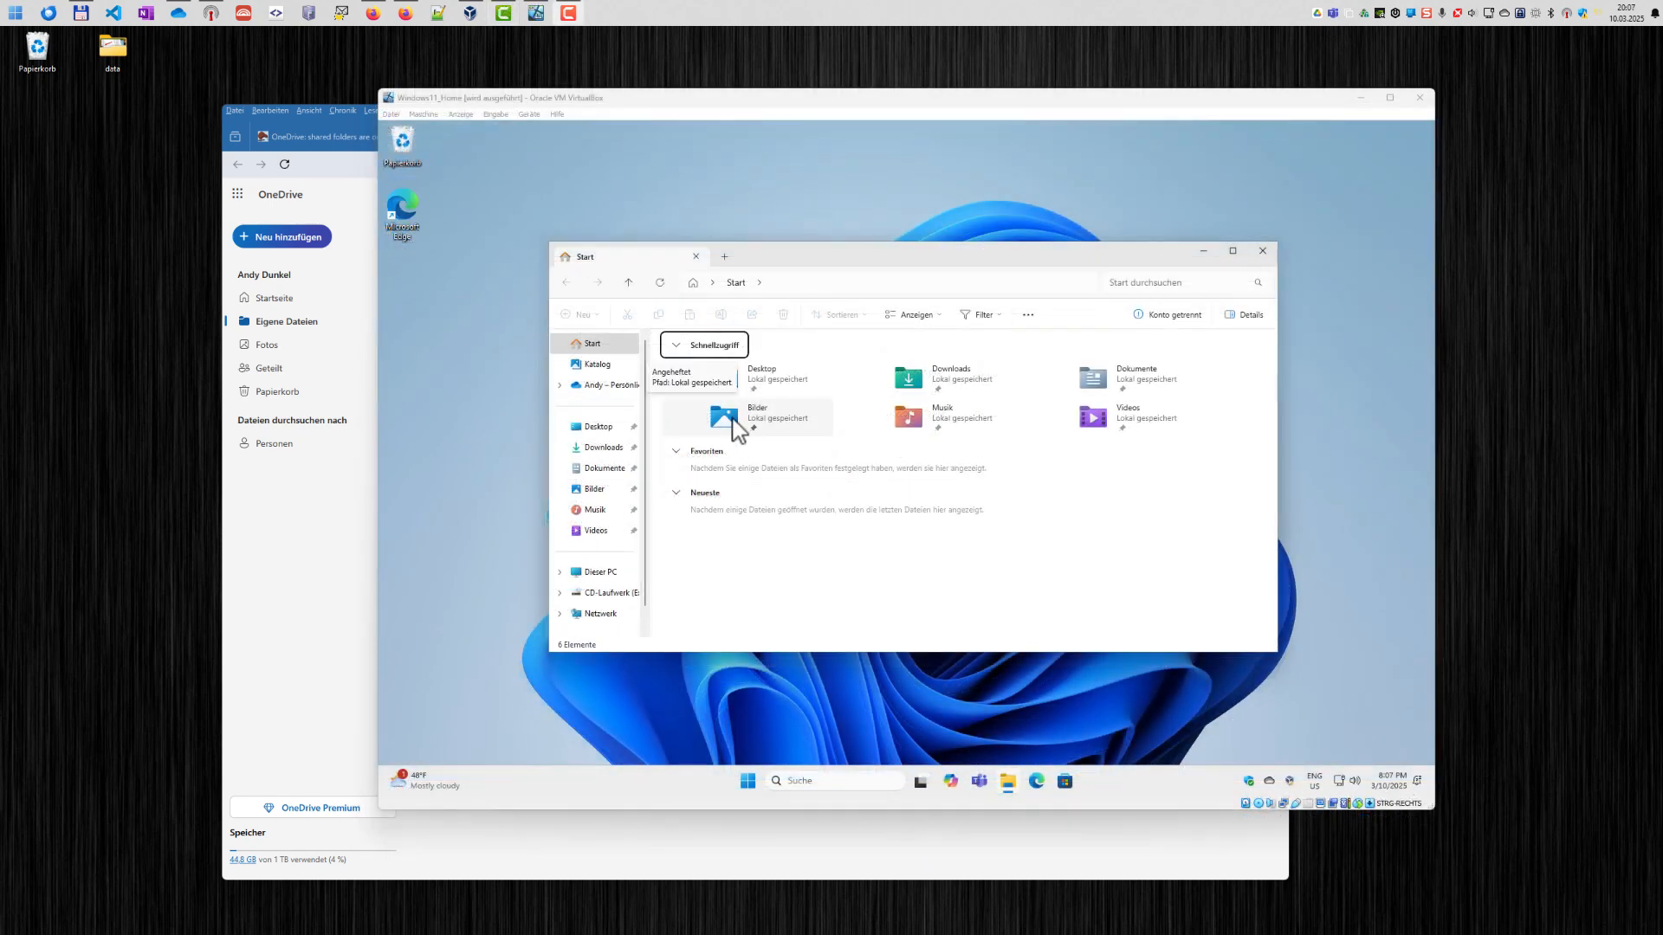
- Show Andy – Persönlich in the VM's File Explorer and open the eKiwiCloud folder
left_click(610, 384)
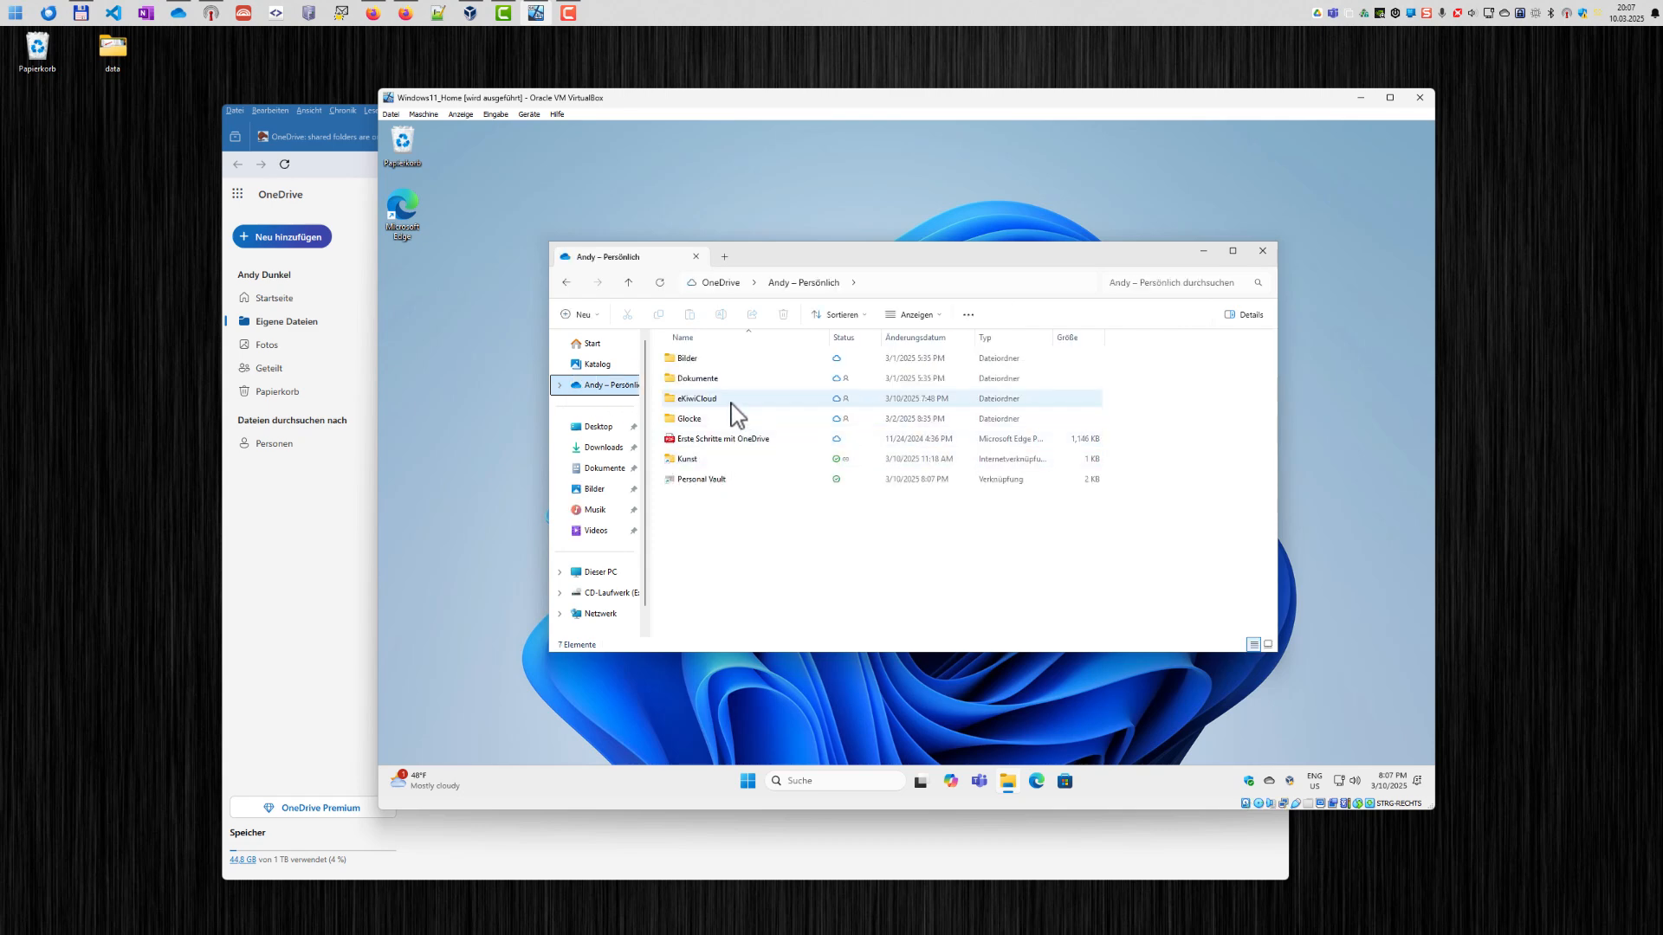
mouse_move(709, 405)
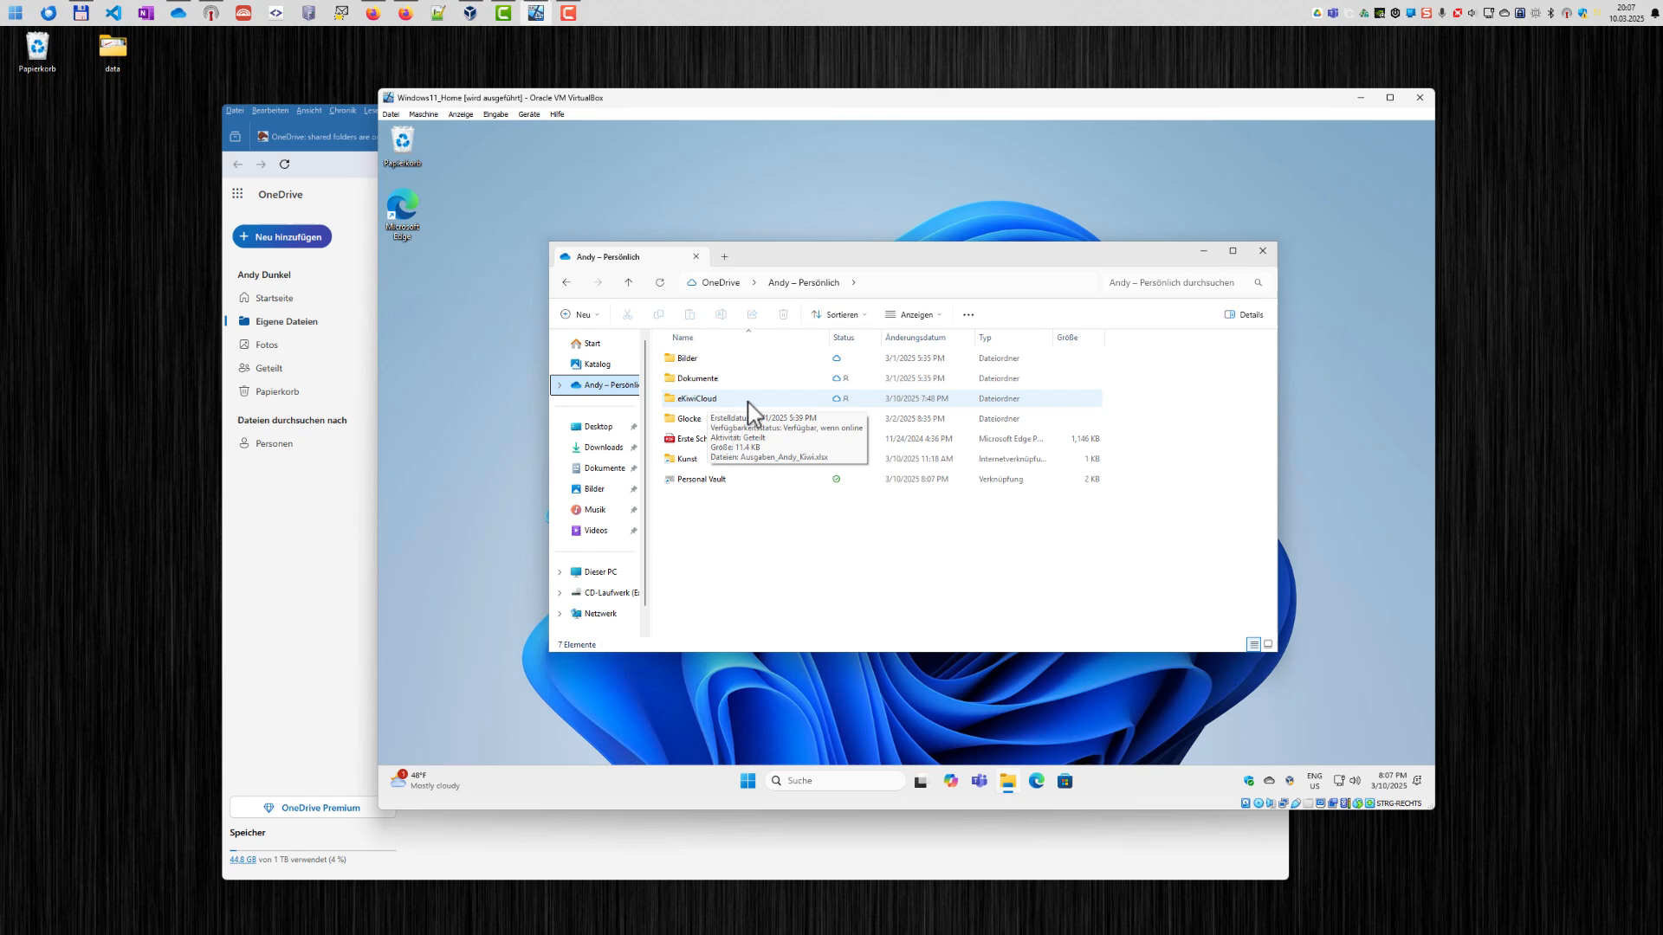
double_click(697, 397)
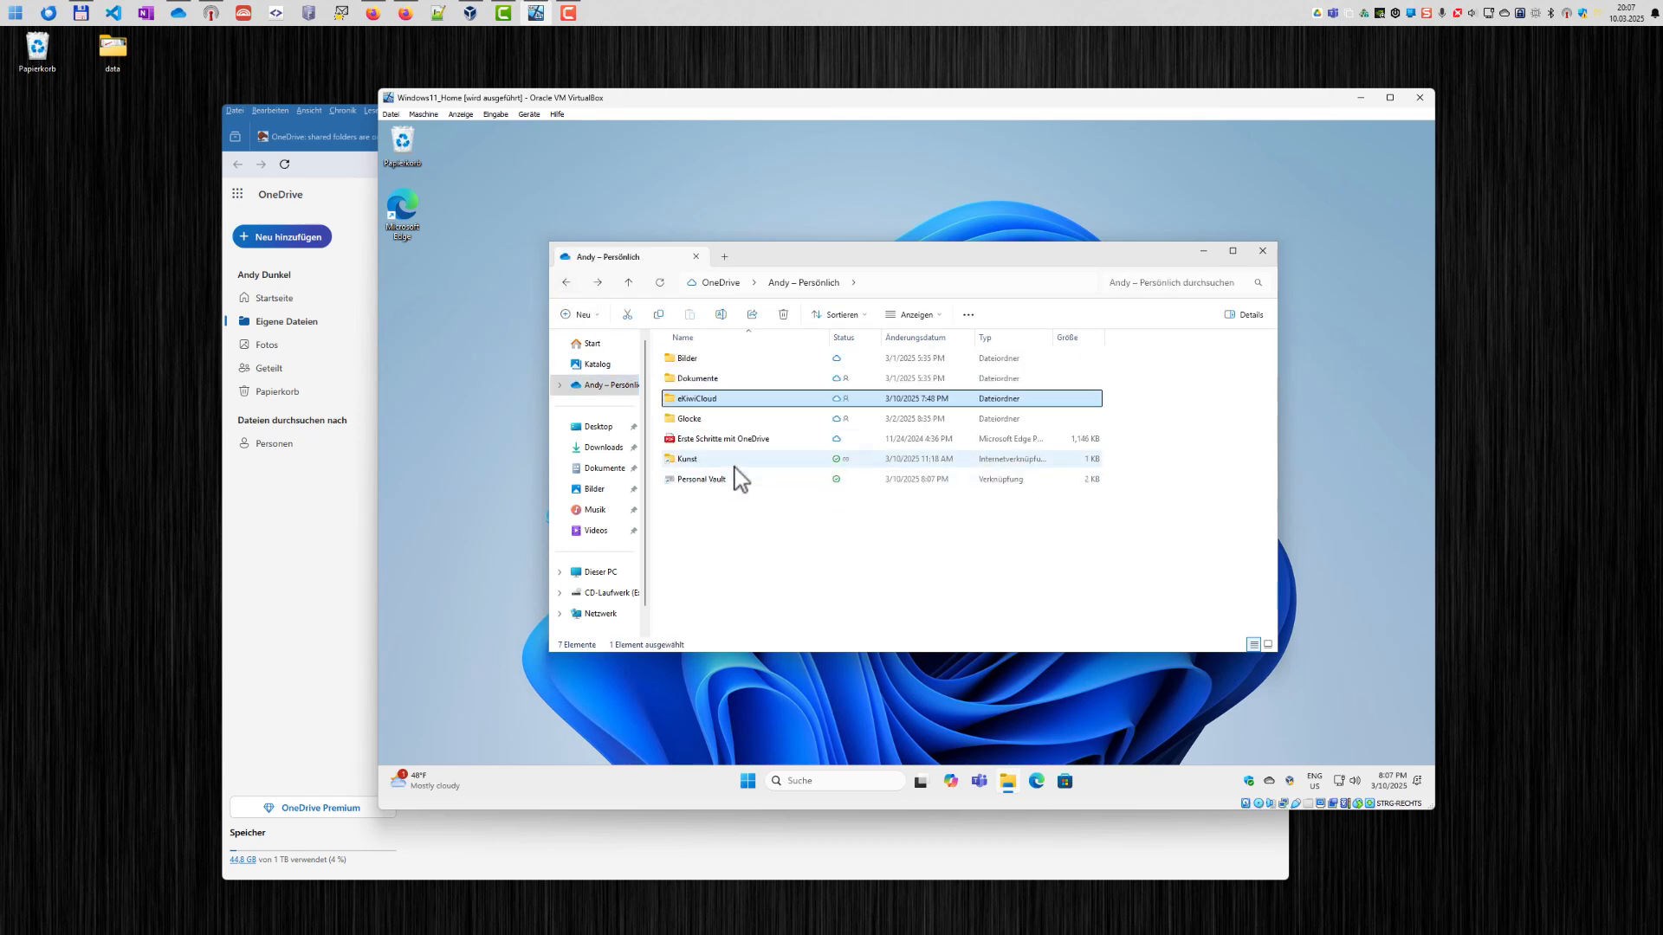
mouse_move(742, 474)
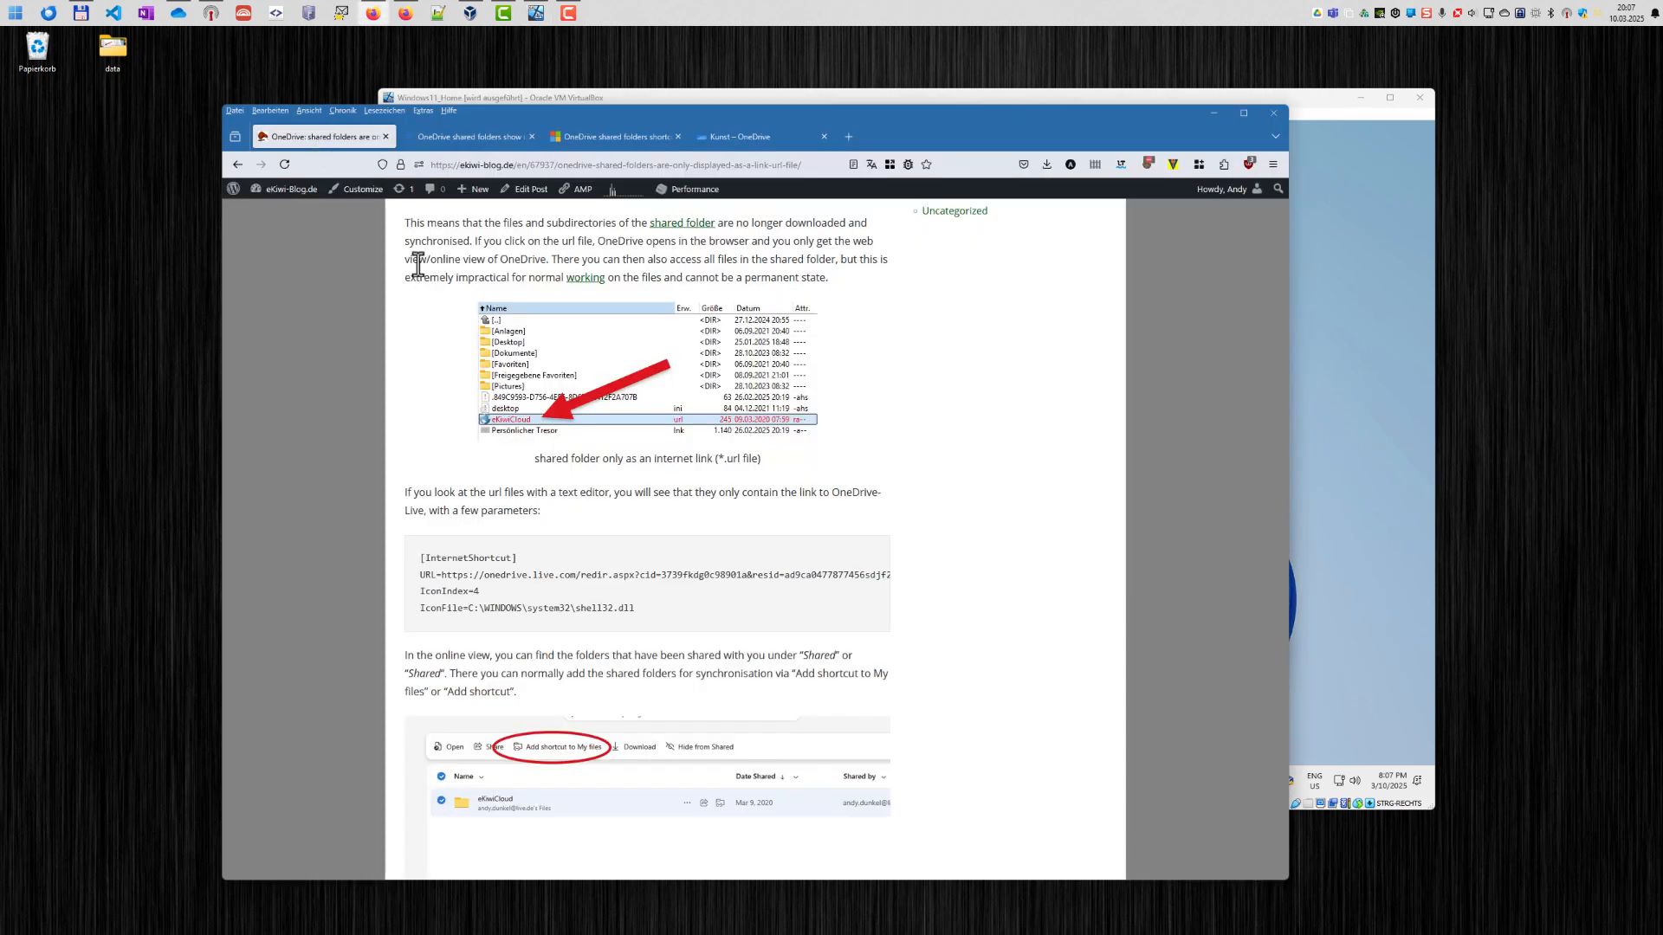
mouse_move(440, 308)
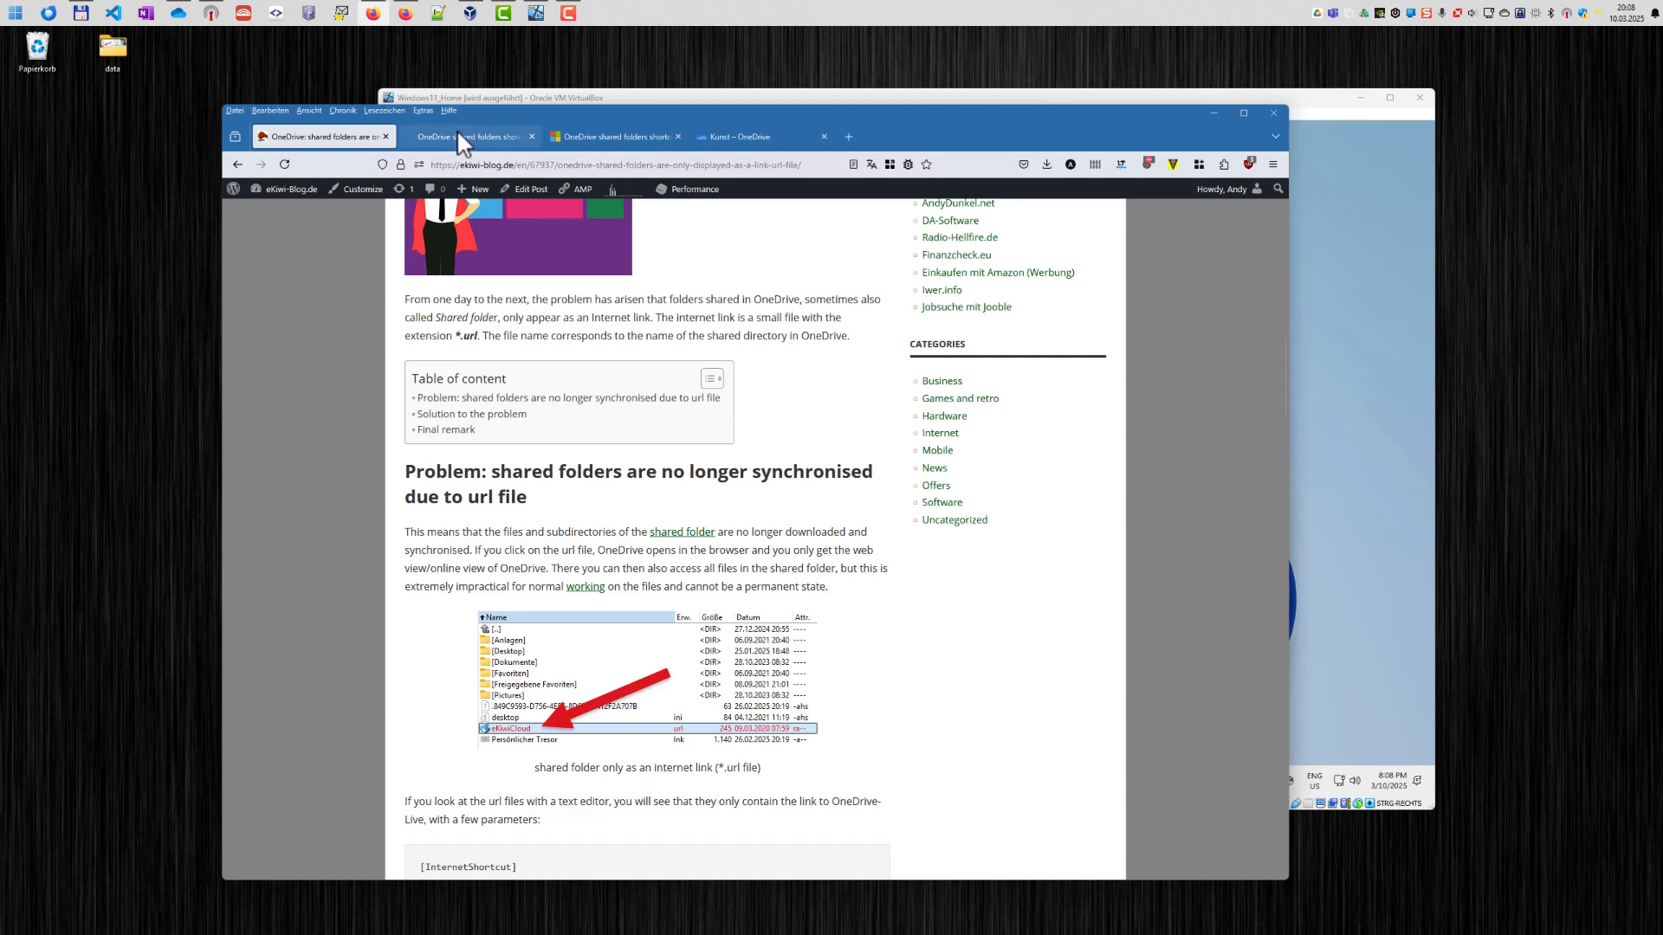
- Switch to the Feedback Portal thread on shared folders appearing as internet shortcuts
left_click(468, 136)
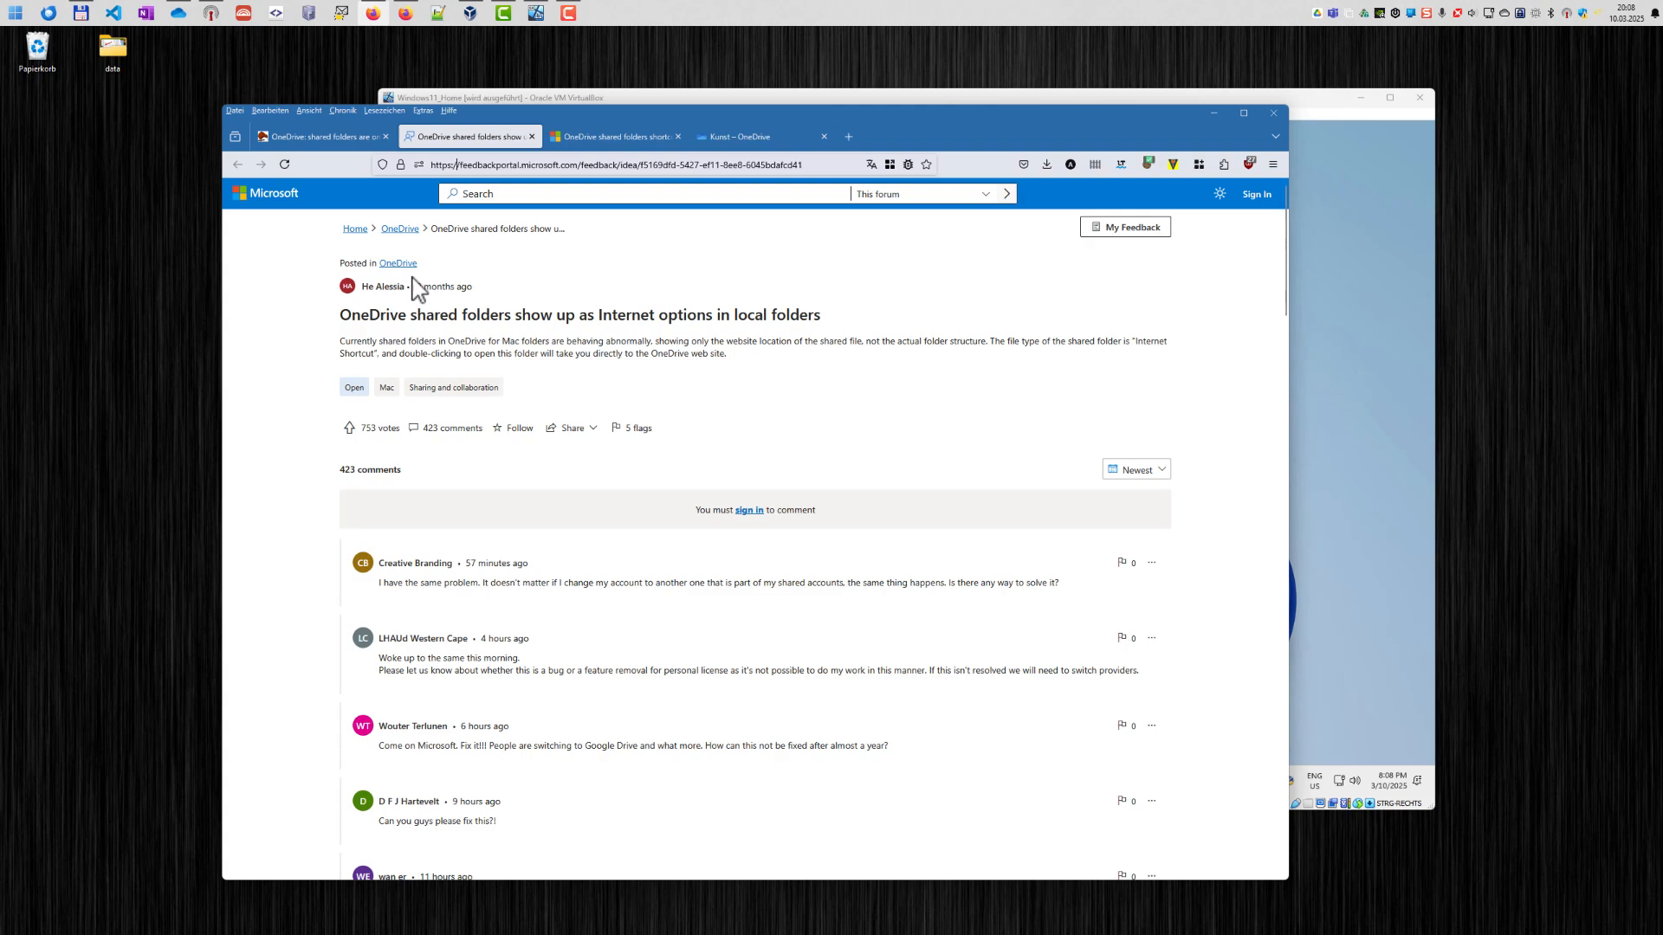
- Scroll through the user comments on the shared-folders feedback post
scroll("down", 3)
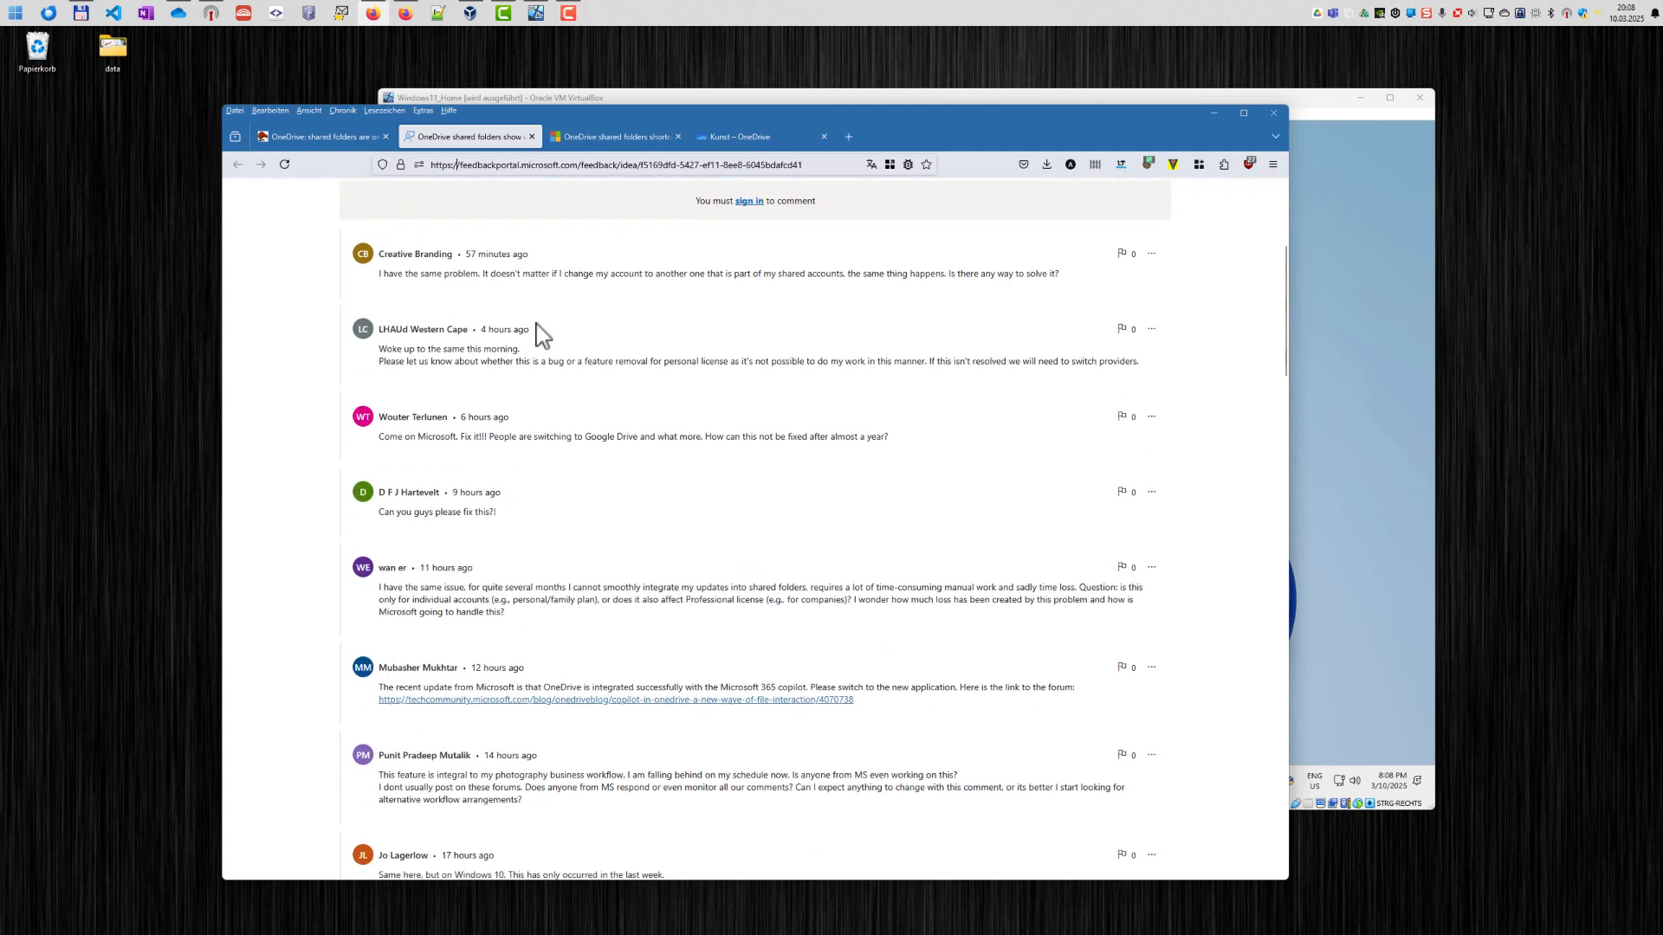
mouse_move(686, 278)
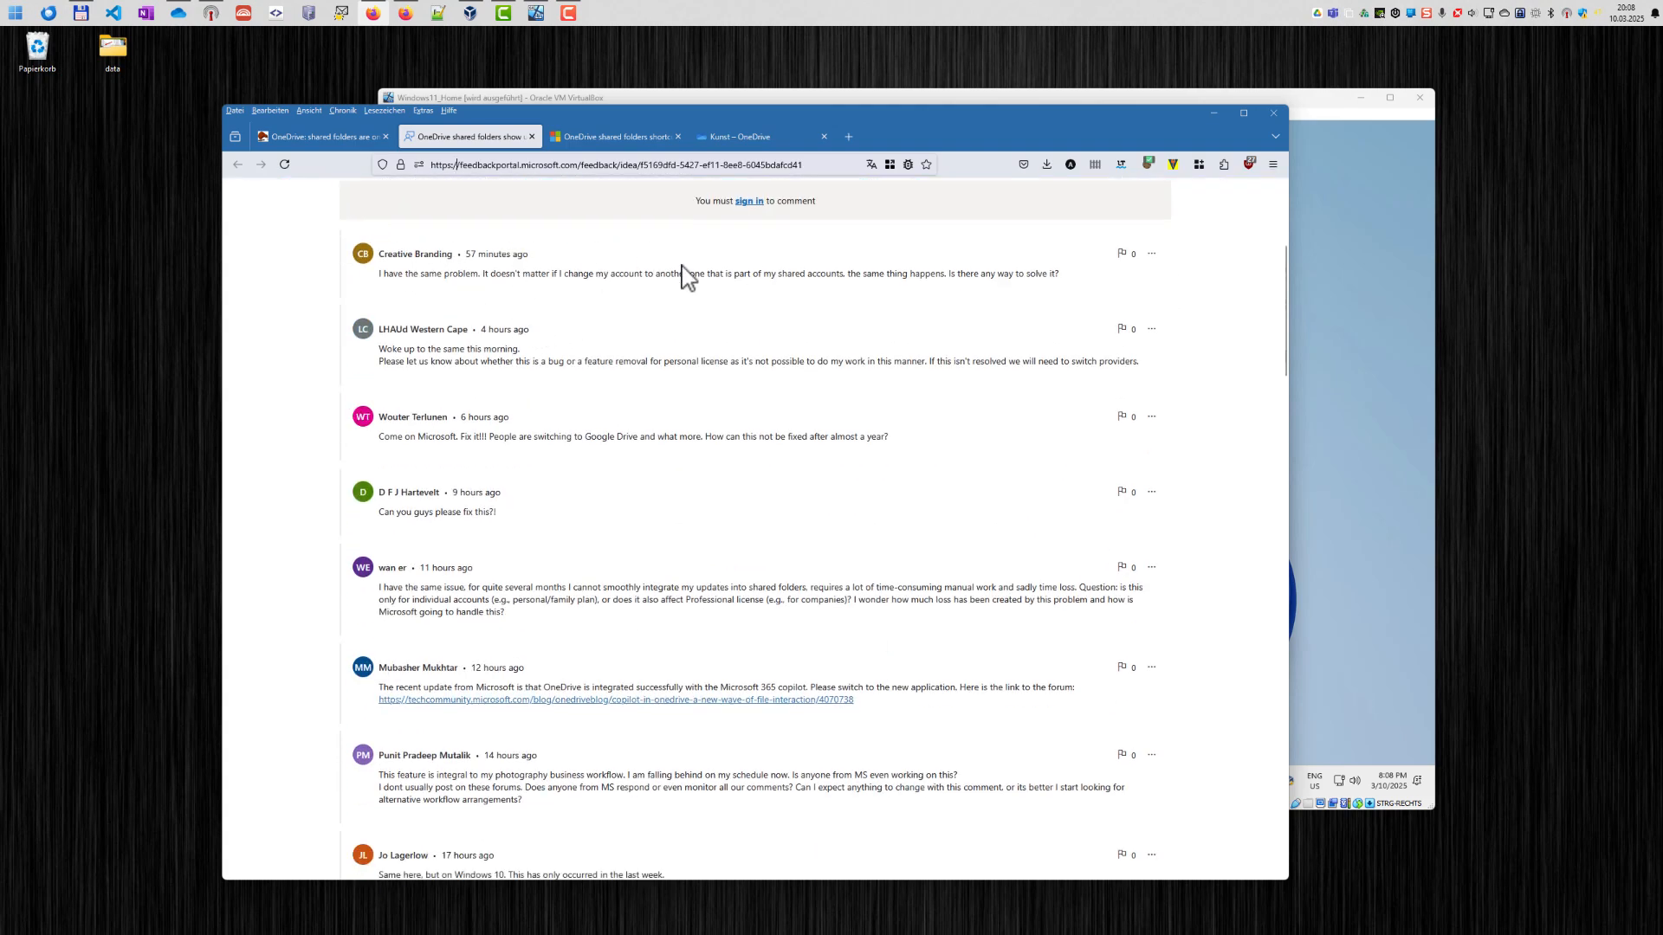
scroll("down", 3)
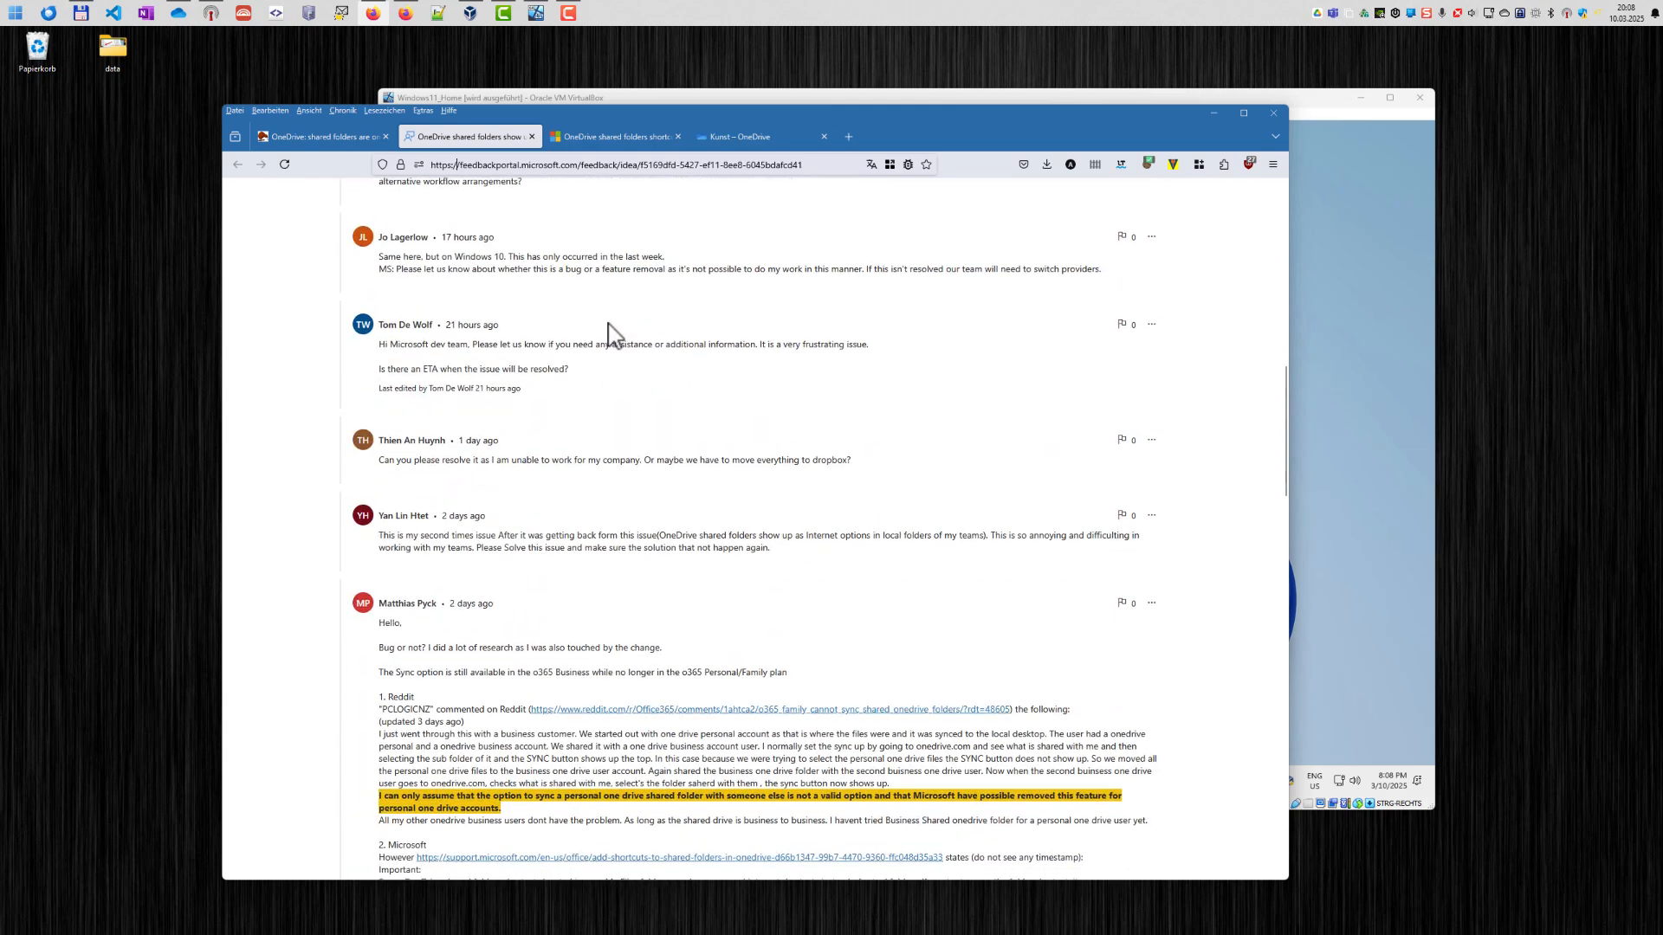
scroll("down", 3)
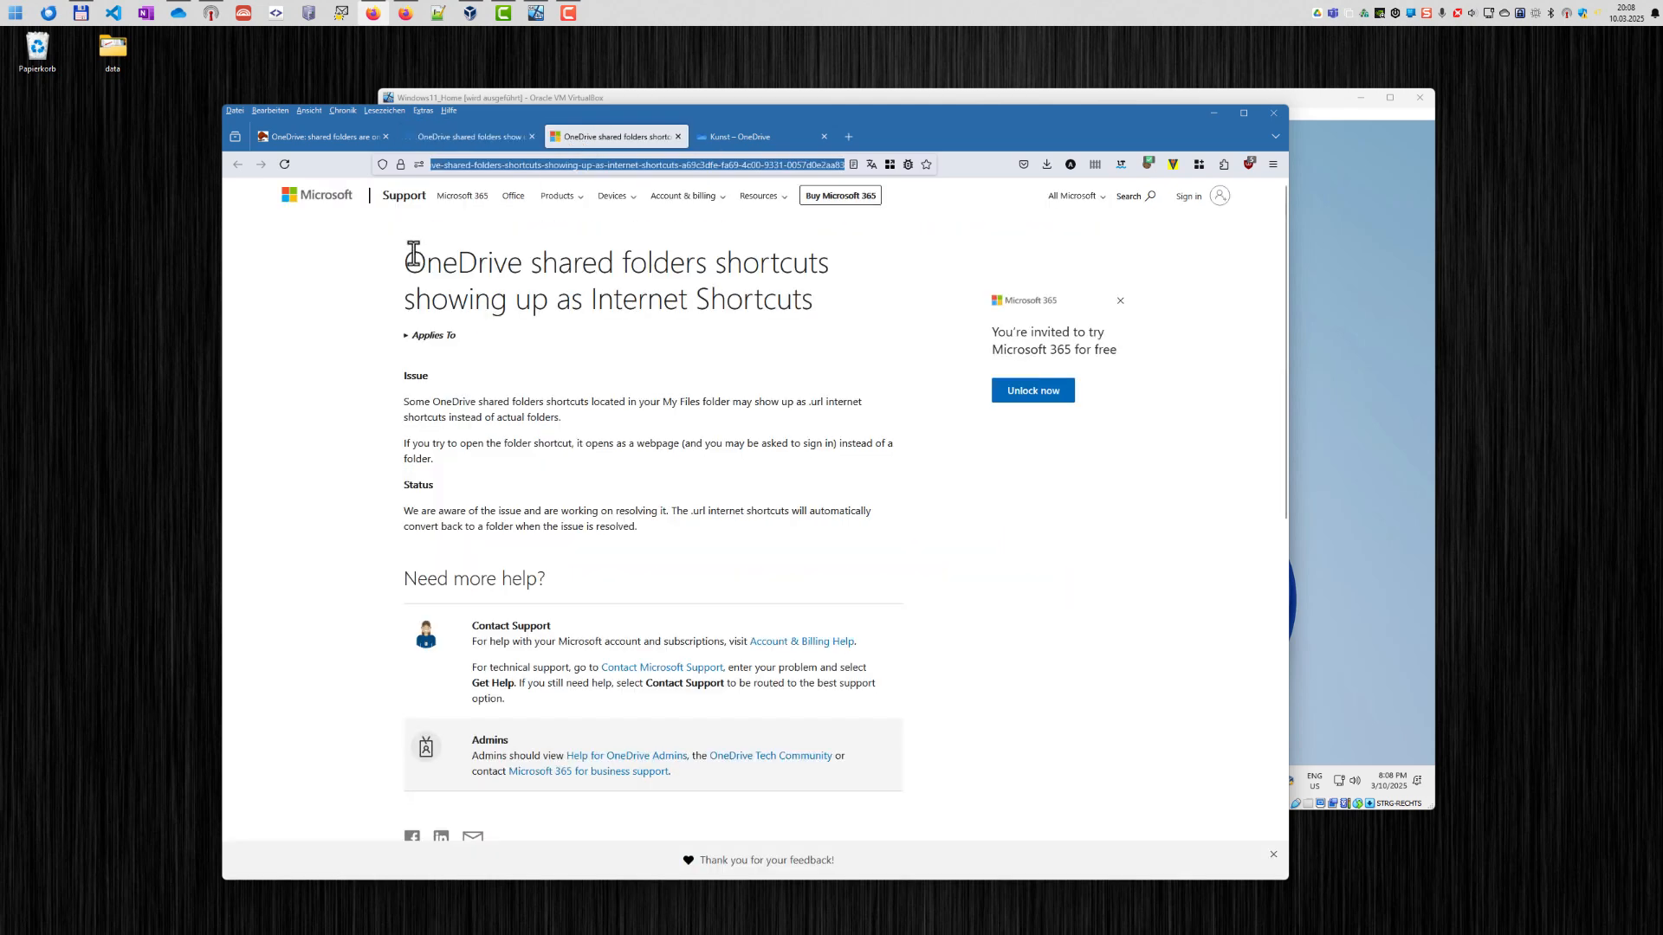
- Highlight the Status note saying Microsoft is working on a fix
left_click_drag(408, 262, 811, 299)
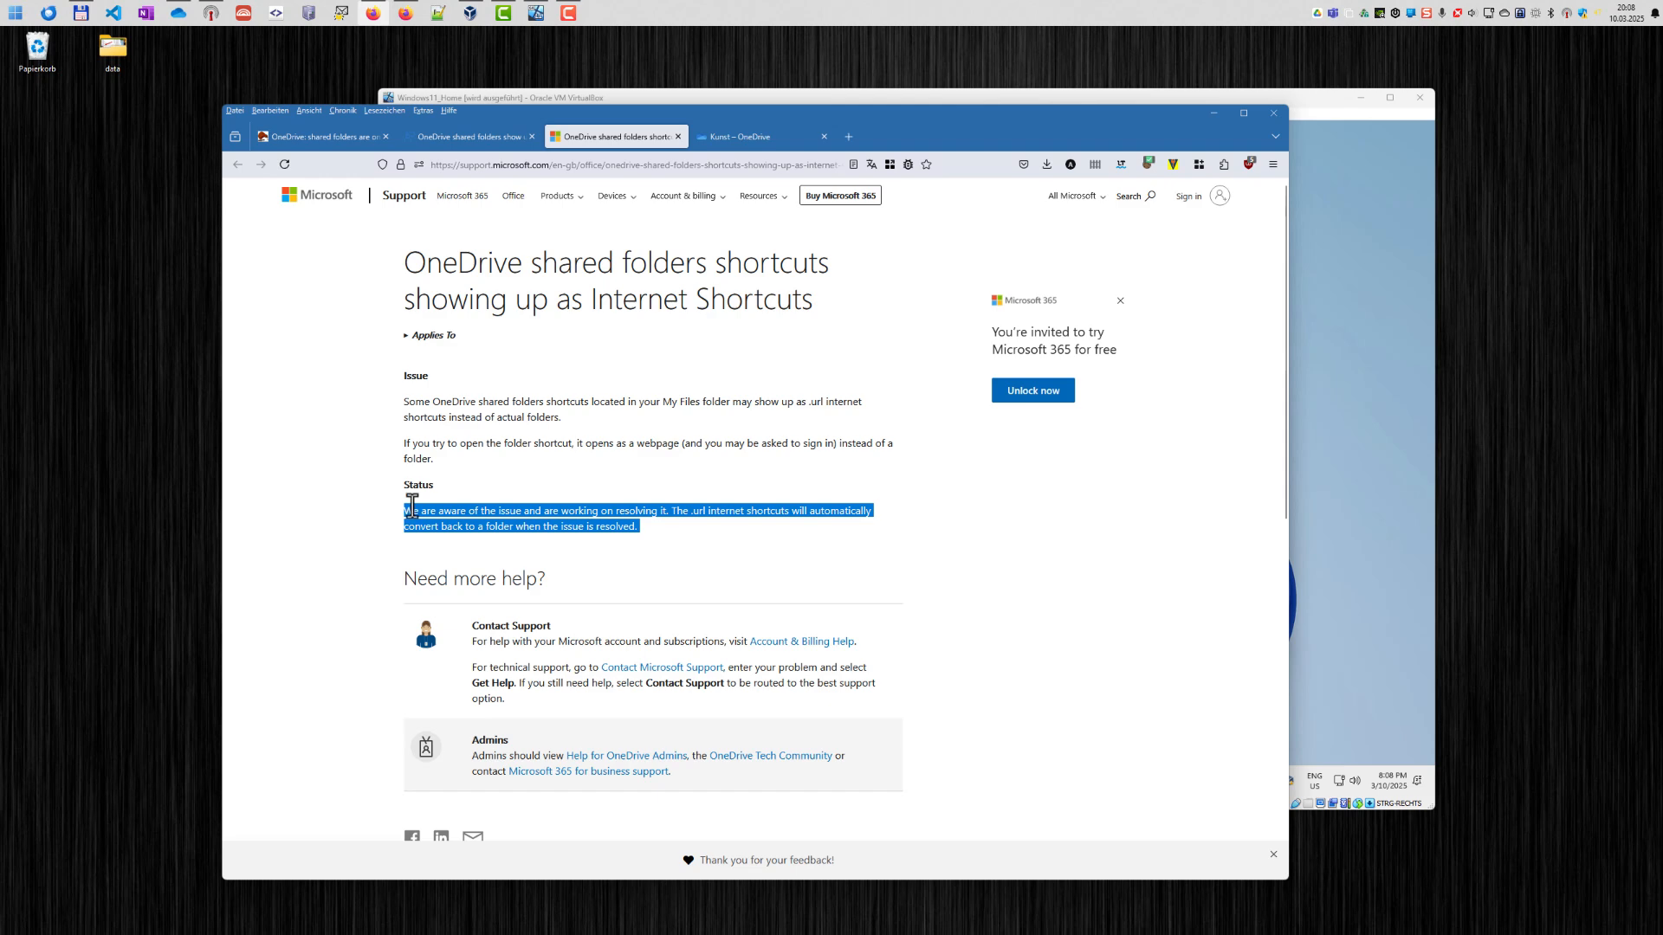
mouse_move(483, 406)
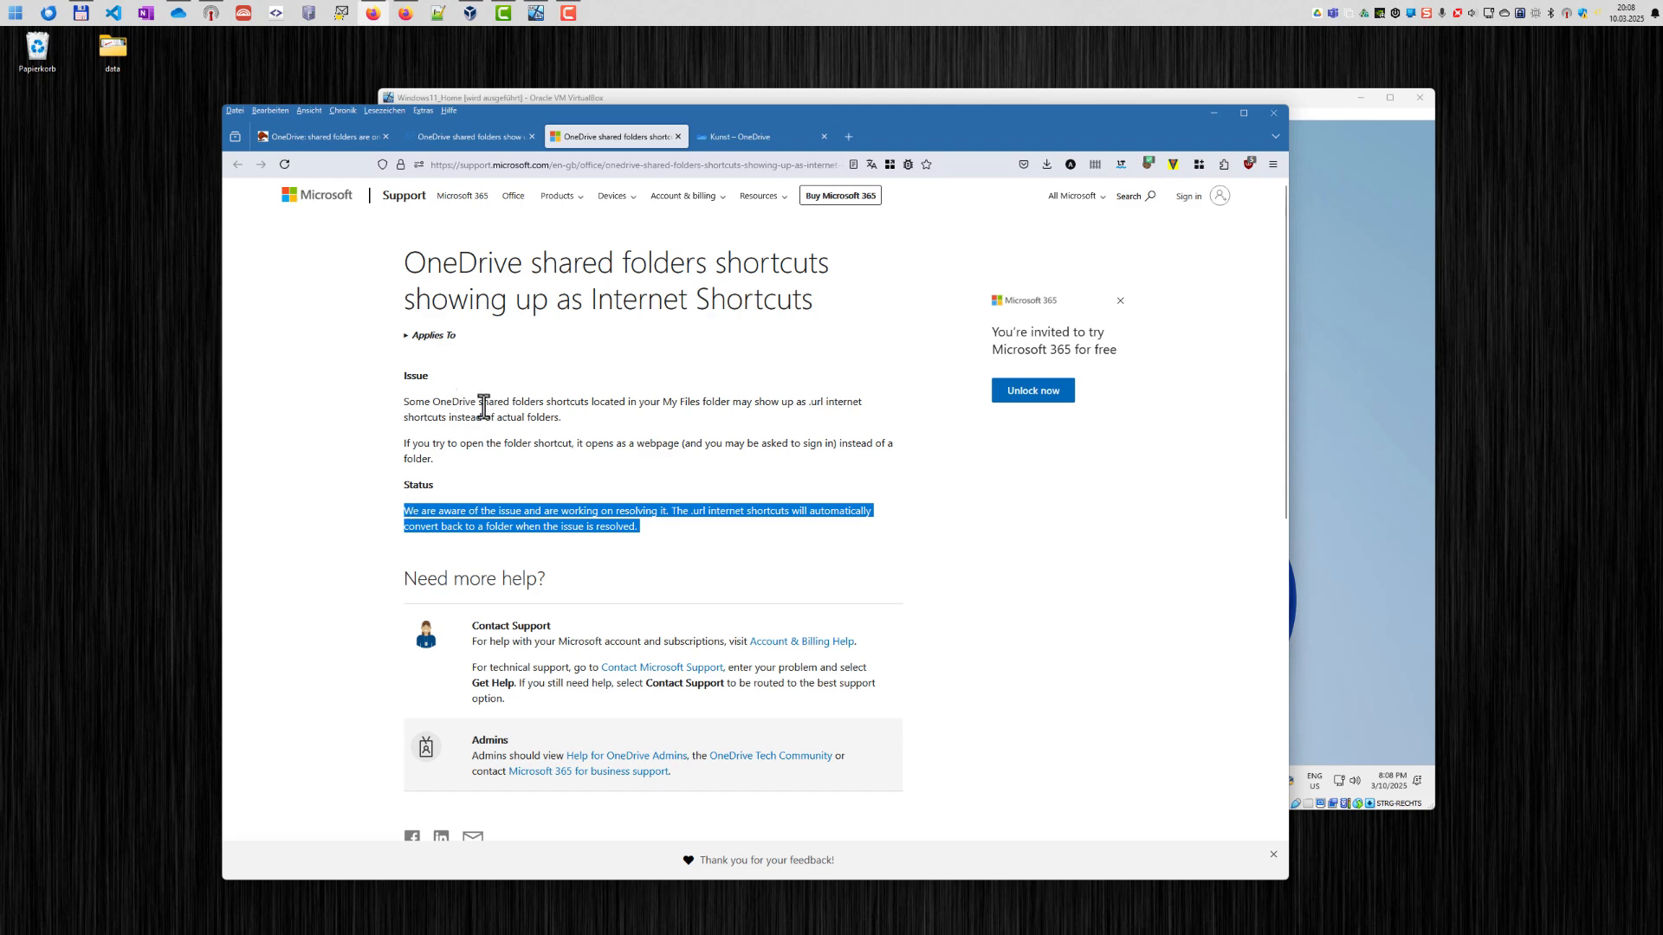
left_click_drag(479, 401, 558, 417)
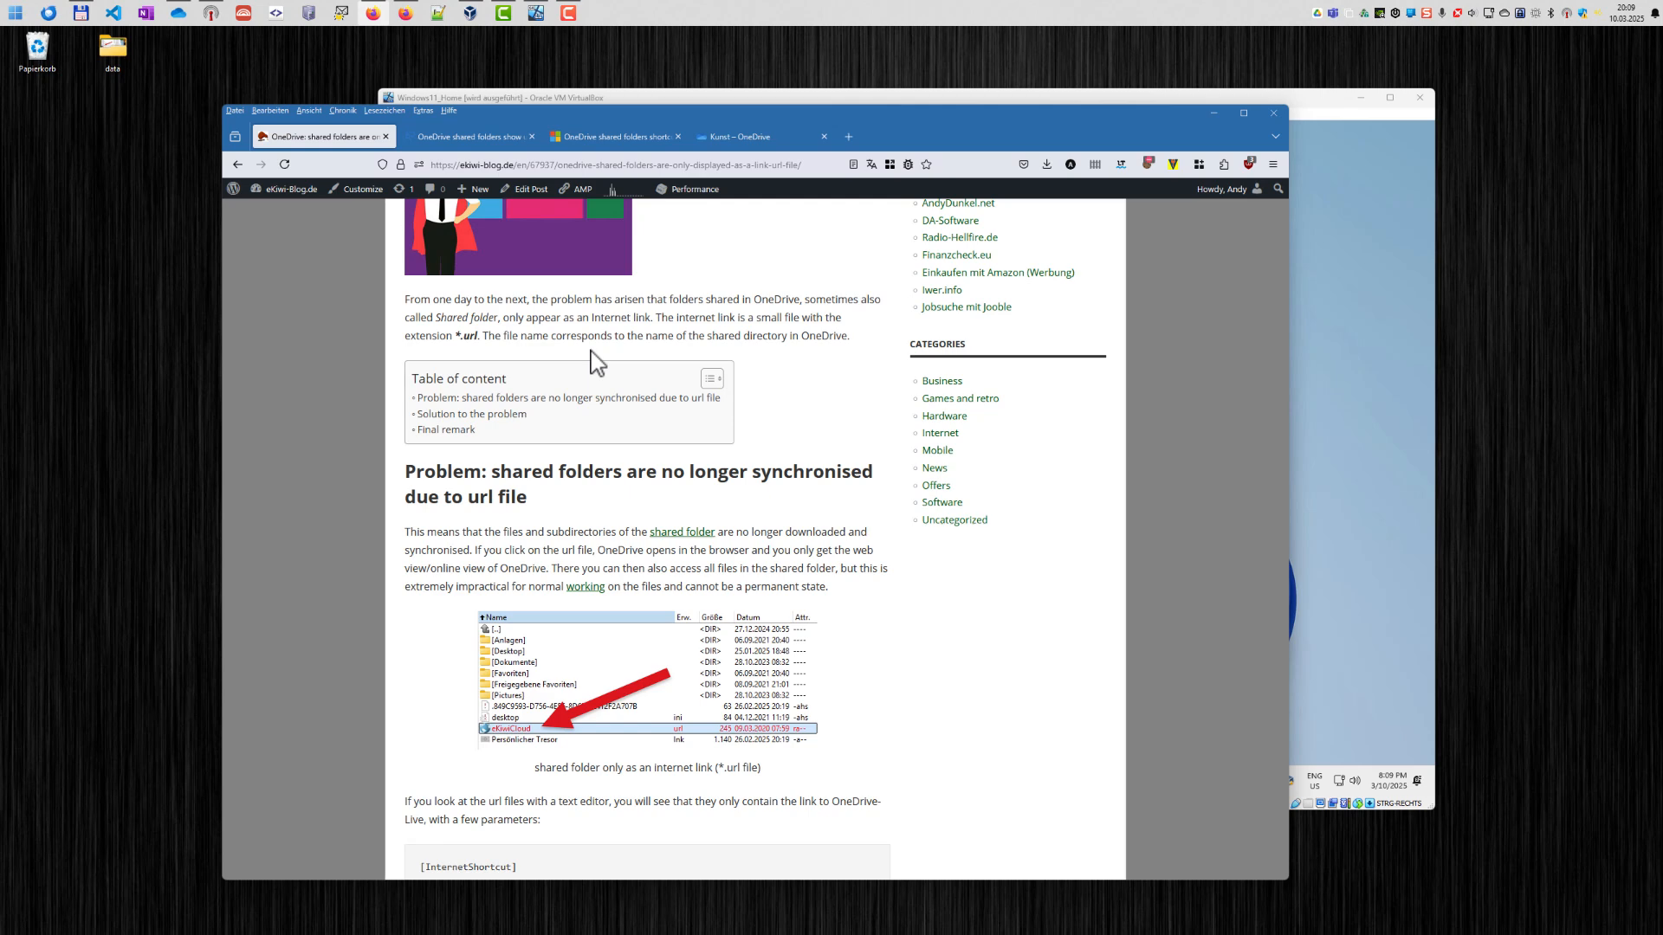
mouse_move(617, 354)
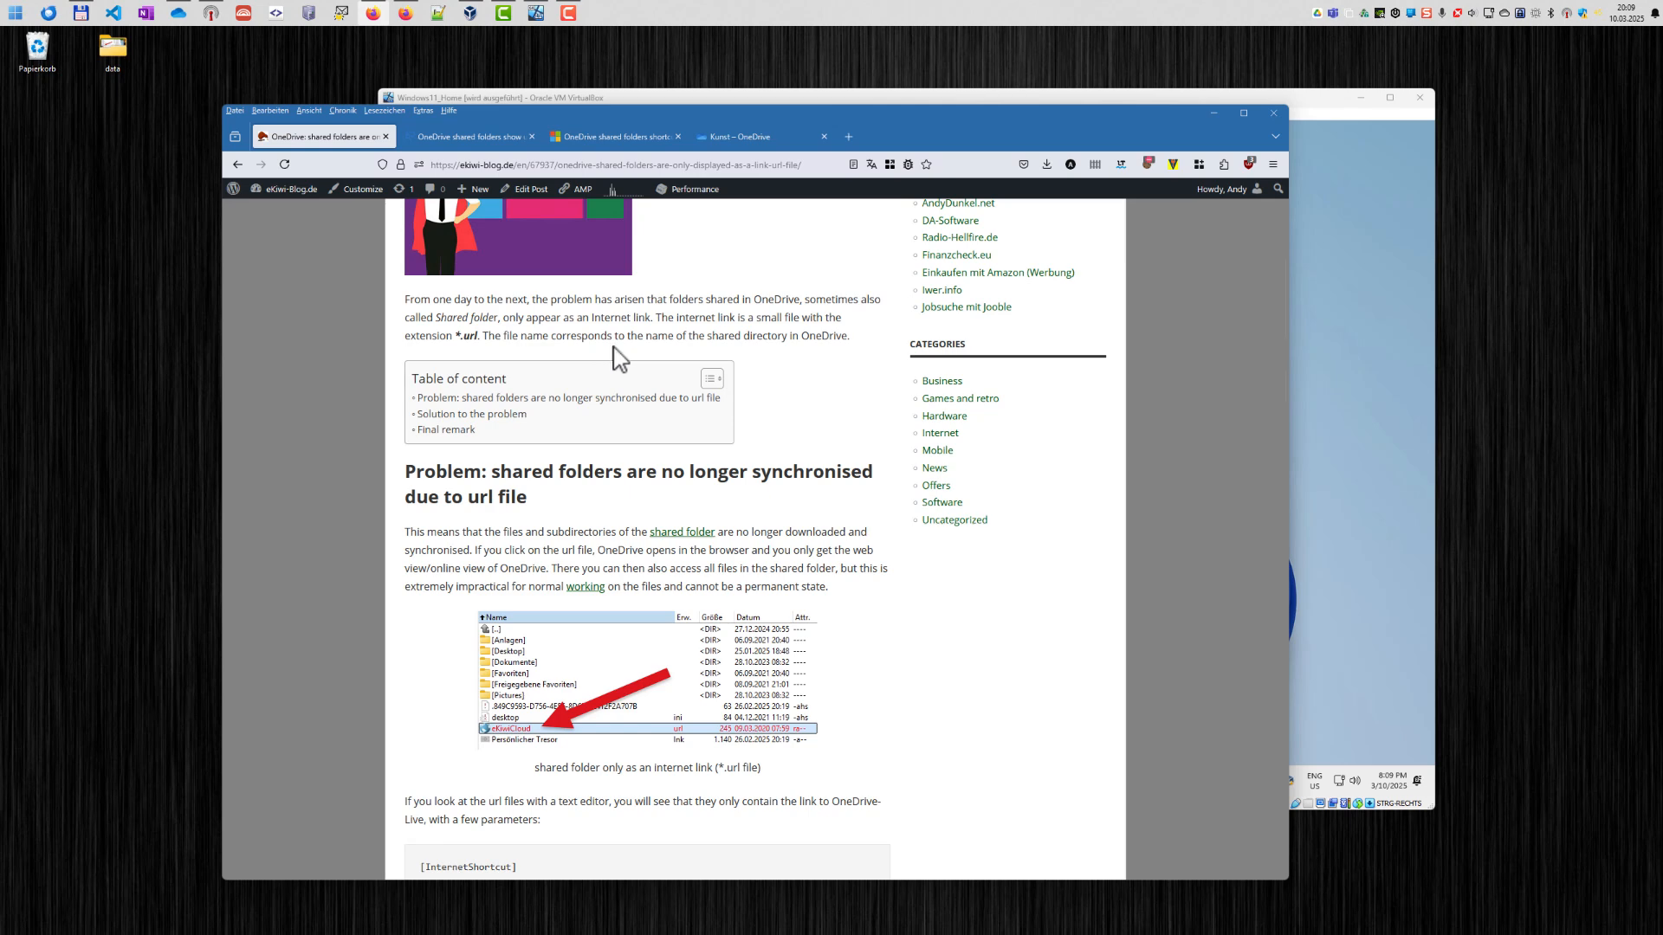
- Show the Google Drive activity panel listing synced files for the ekiwi.de account
left_click(1332, 13)
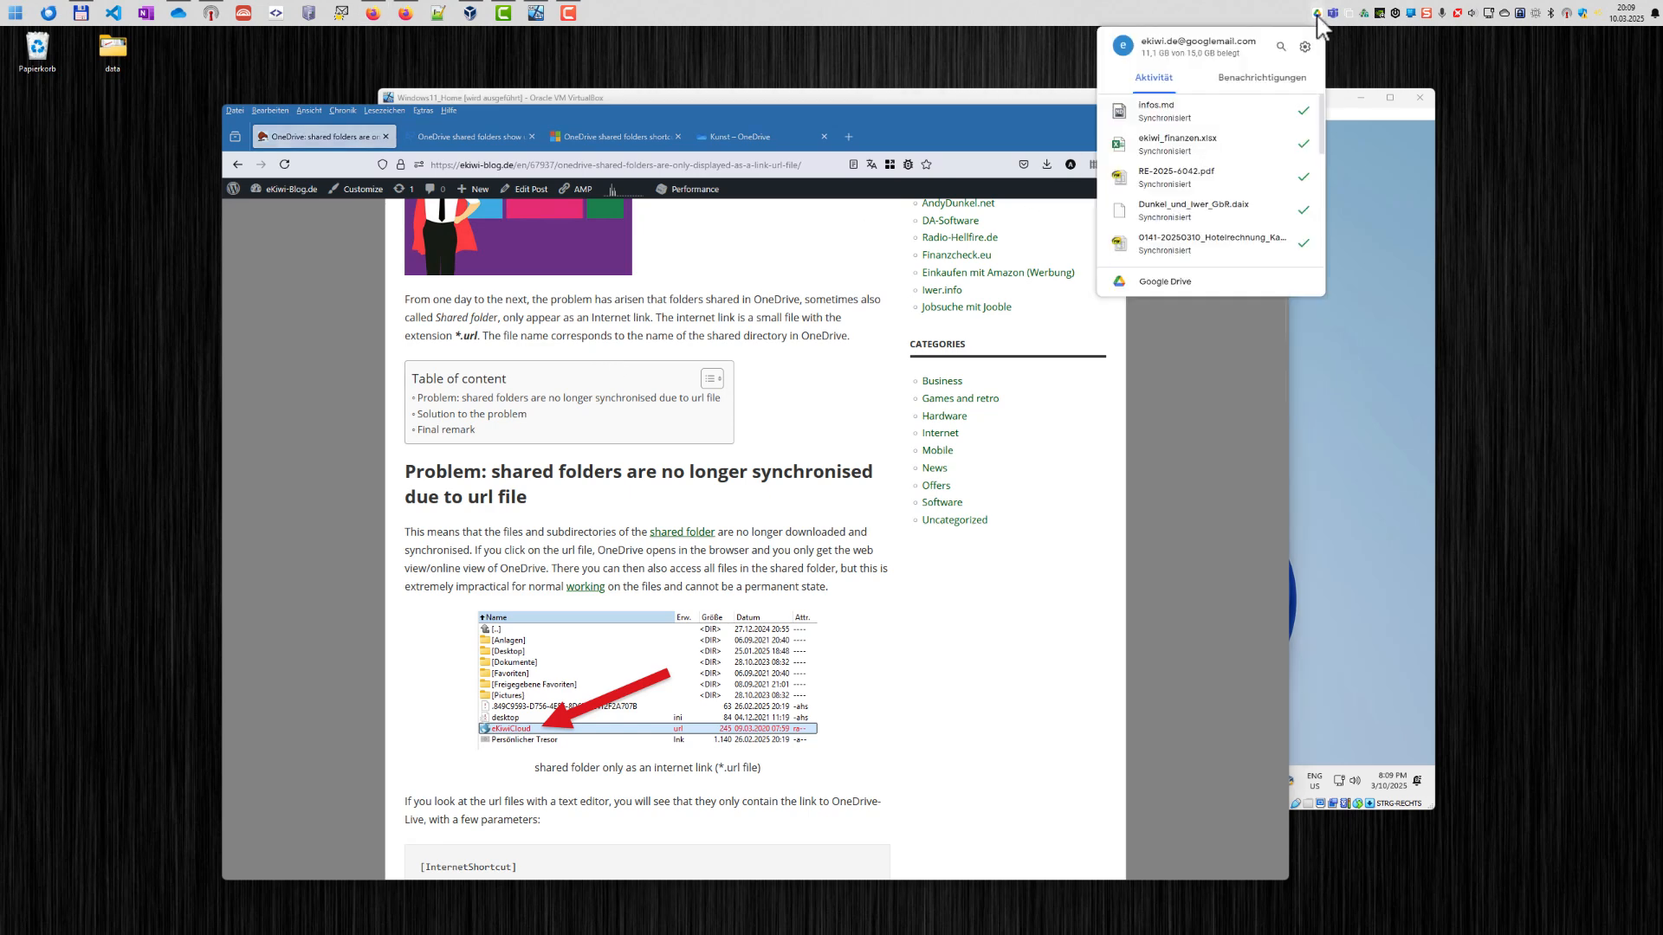
mouse_move(1038, 87)
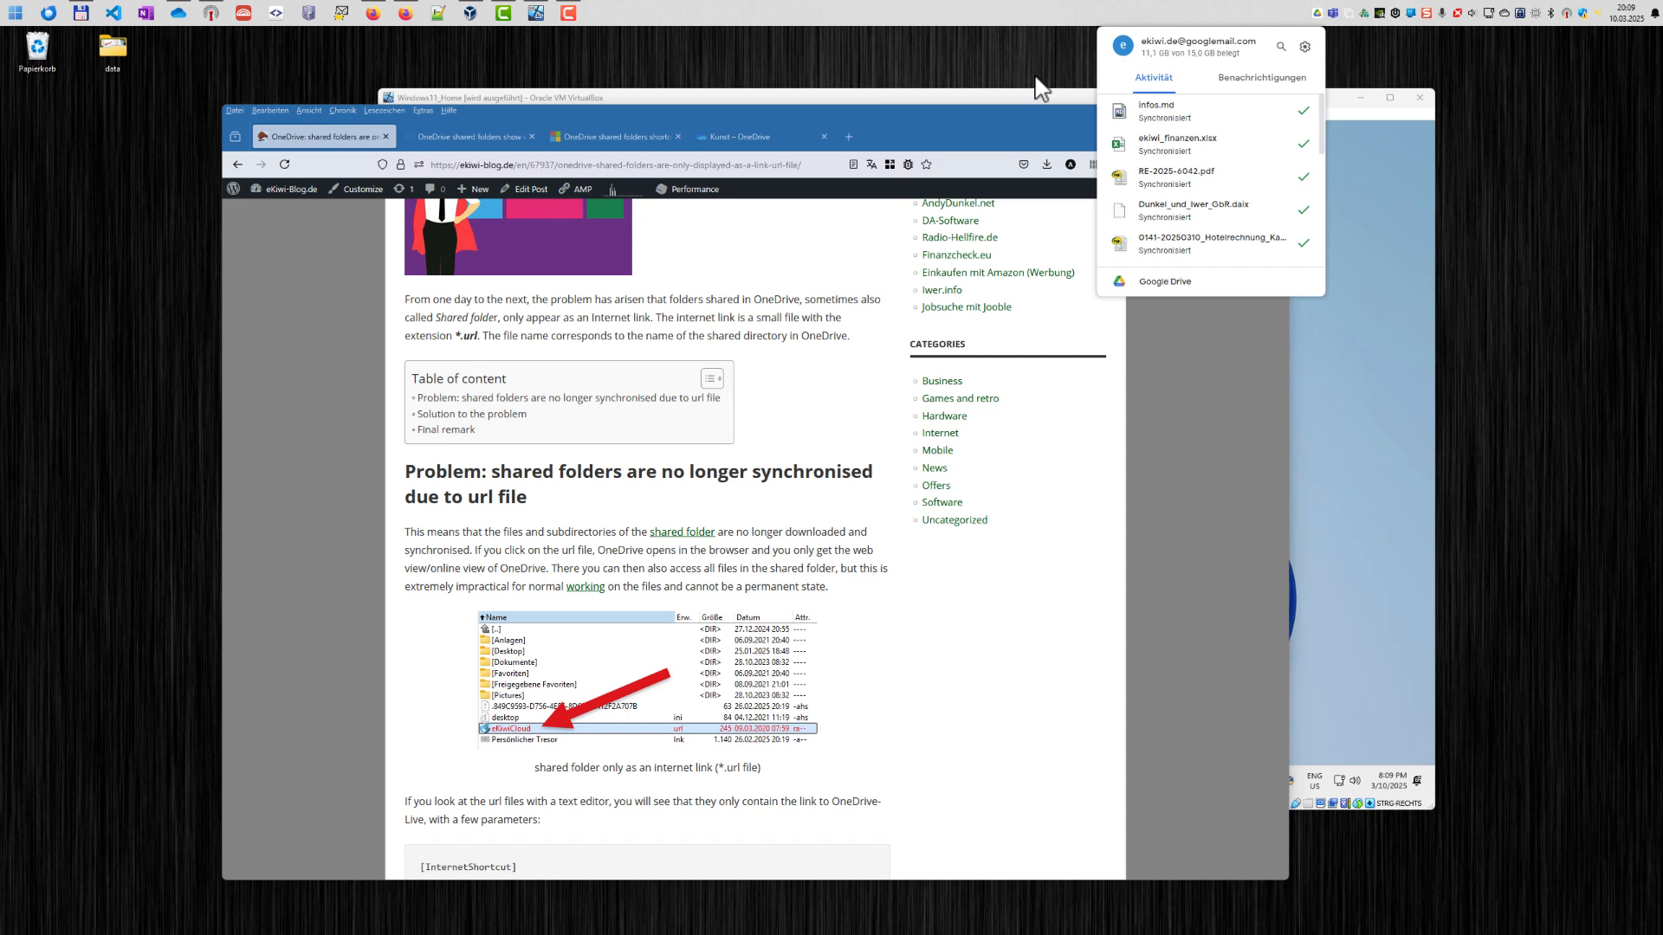